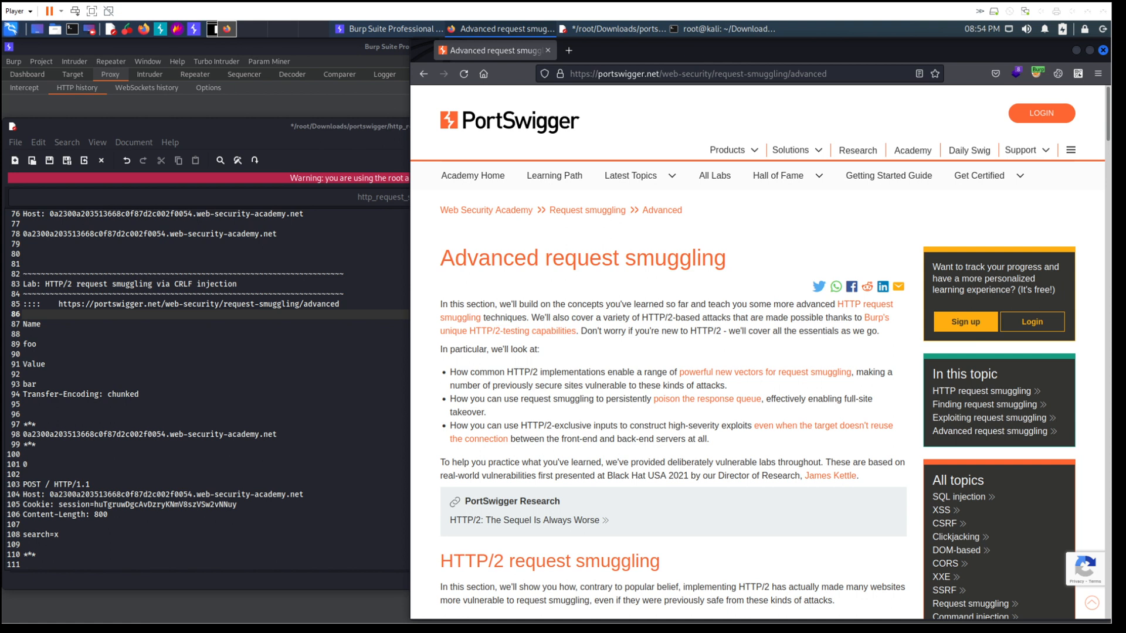
{"action": "mouse_move", "coordinate": [602, 383]}
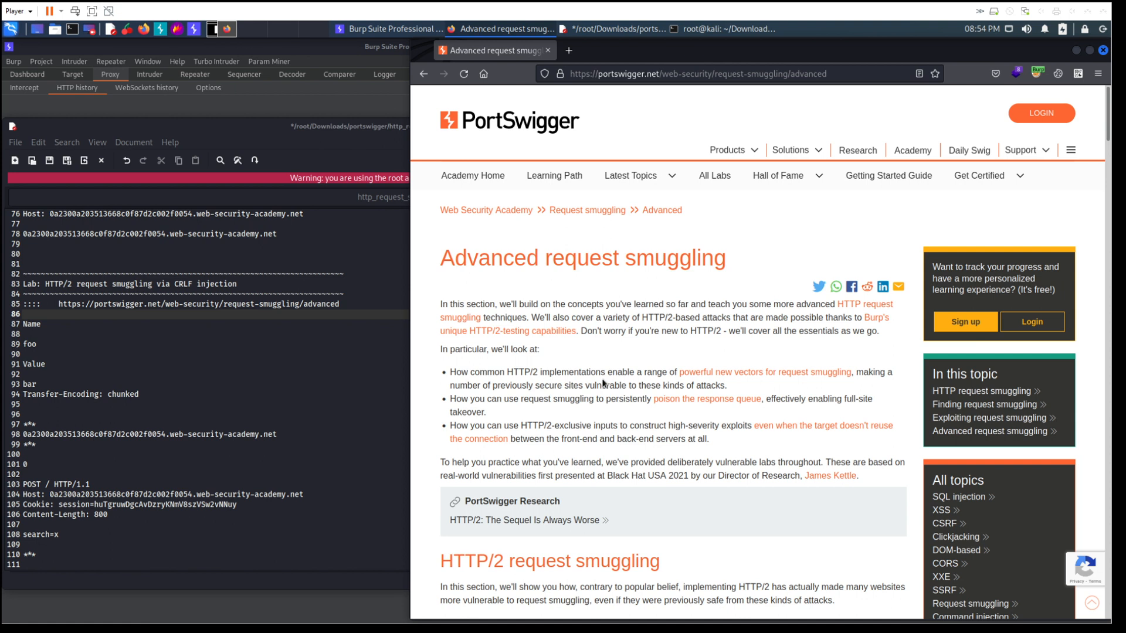
Step: Find 'splitt' on the page and scroll to the HTTP/2 request splitting section
{"action": "key", "text": "ctrl+f"}
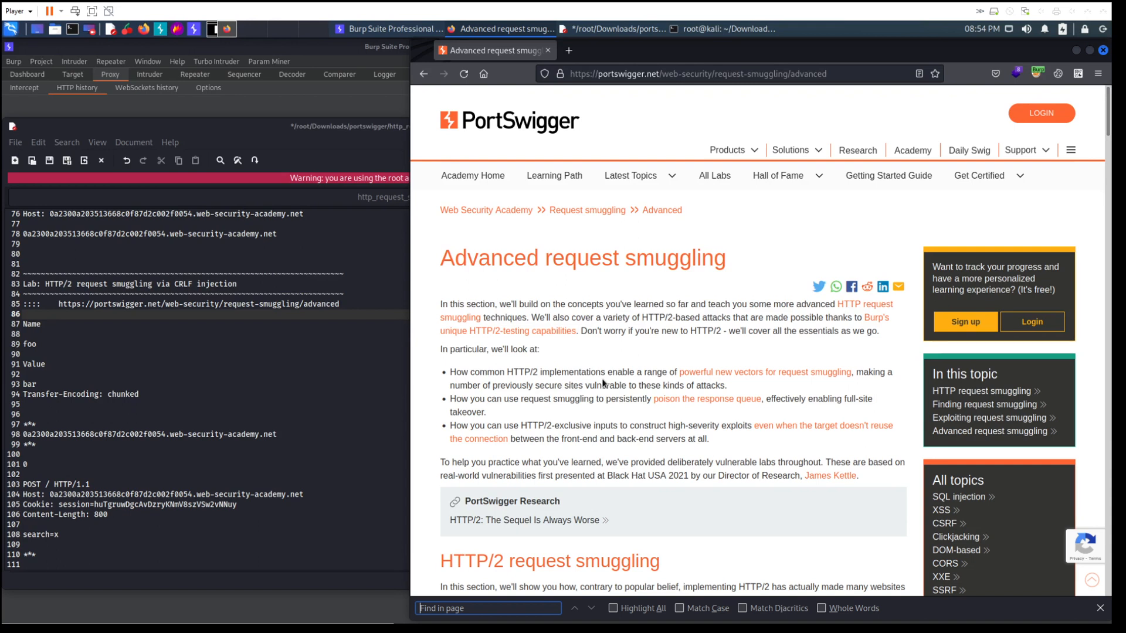
{"action": "type", "text": "splitt"}
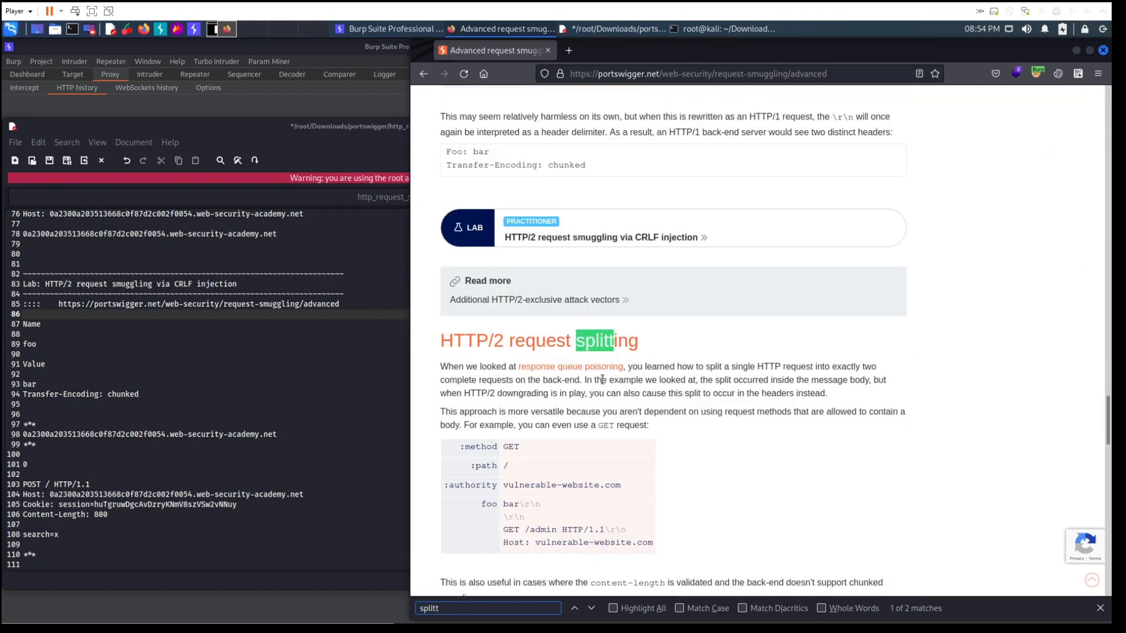
{"action": "scroll", "scroll_direction": "down", "scroll_amount": 3}
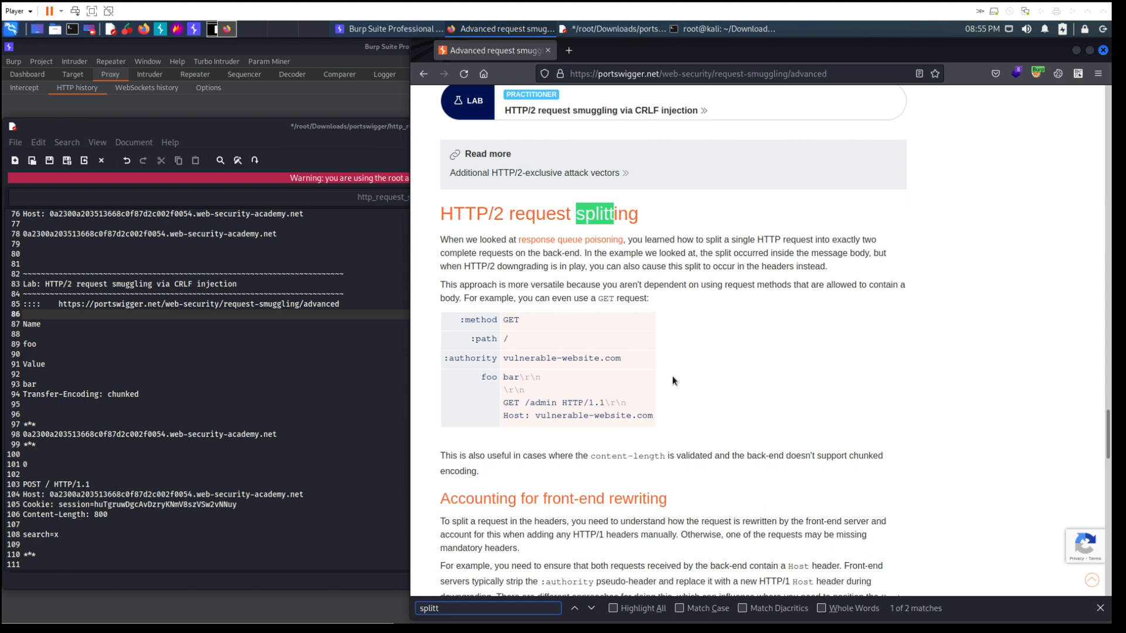
Step: Search the article for 'smuggl' and step through the matches, scrolling down
{"action": "left_click", "coordinate": [480, 625]}
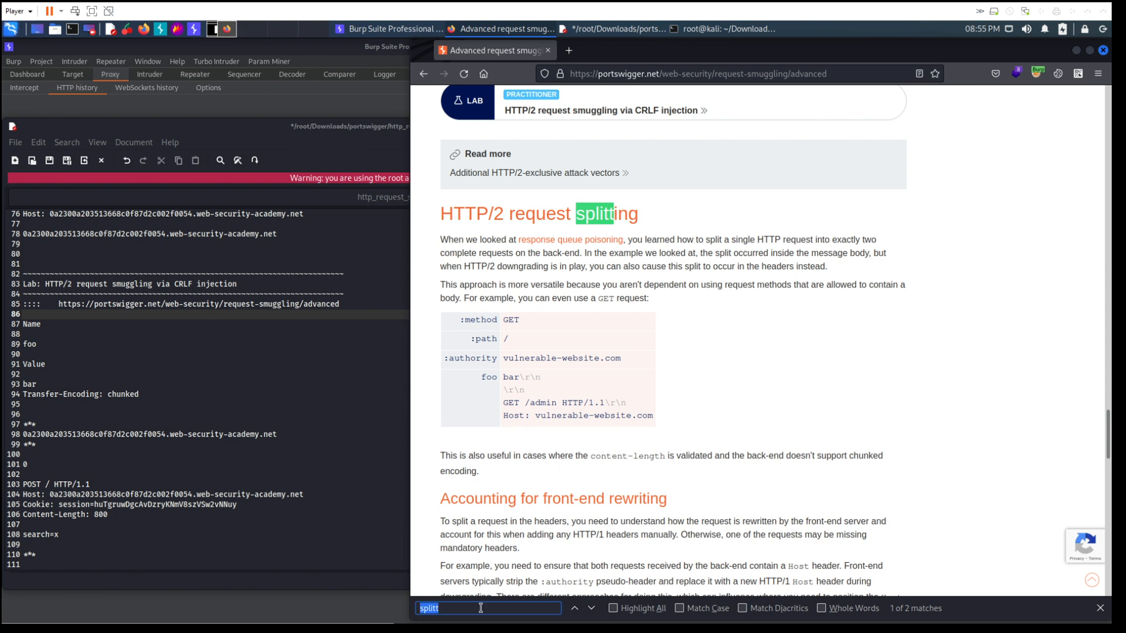
{"action": "type", "text": "smuggling"}
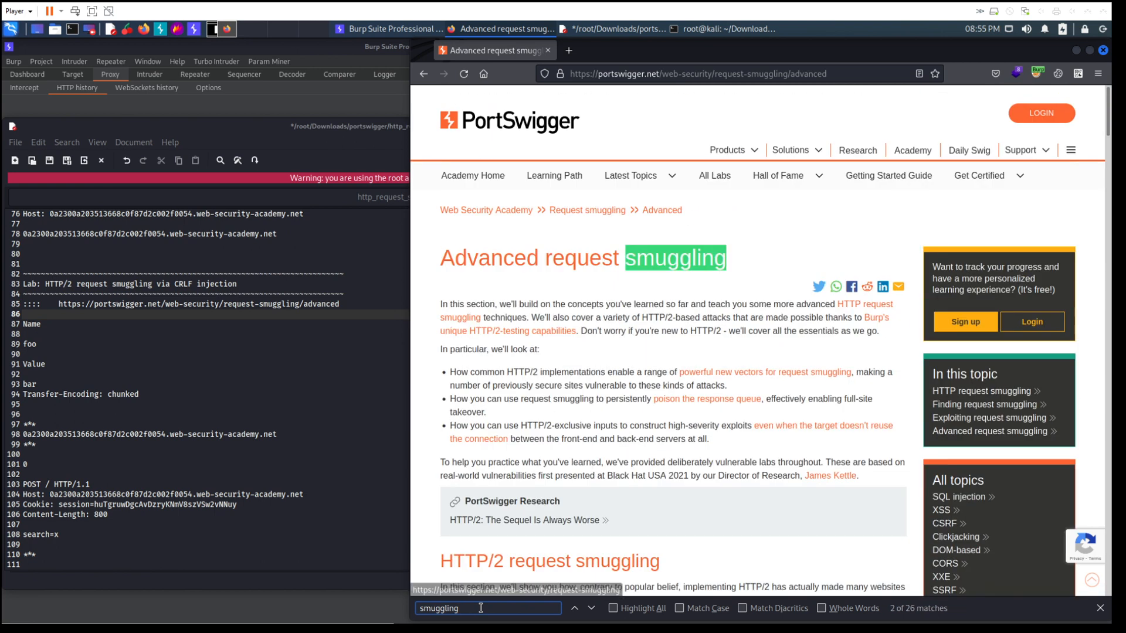
{"action": "left_click", "coordinate": [591, 608]}
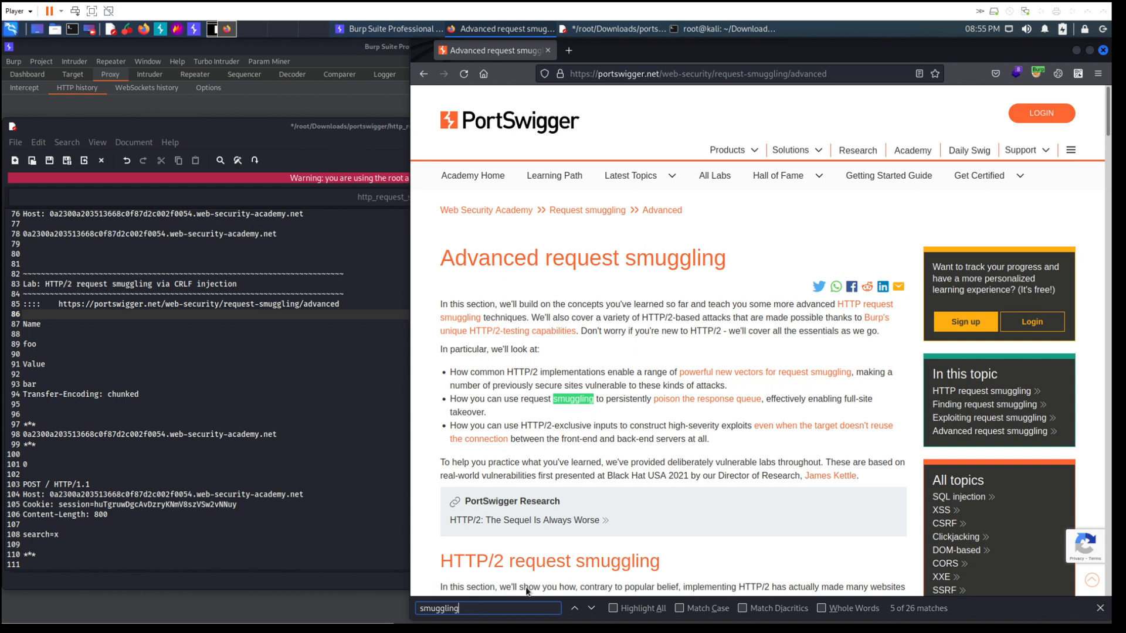
{"action": "scroll", "scroll_direction": "down", "scroll_amount": 3}
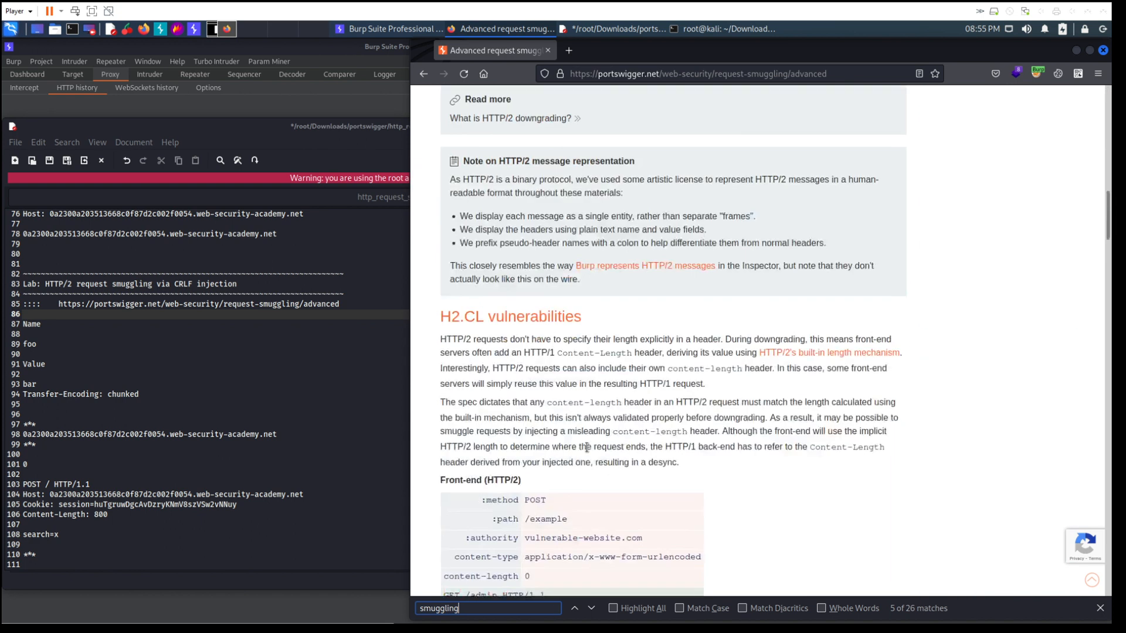
{"action": "scroll", "scroll_direction": "down", "scroll_amount": 3}
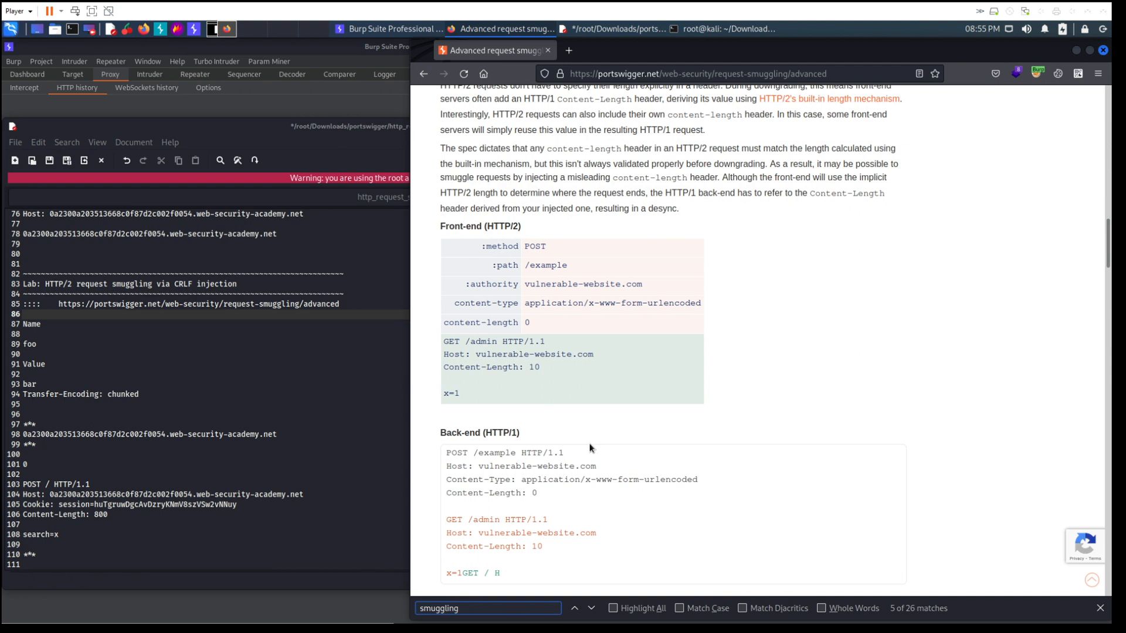
{"action": "scroll", "scroll_direction": "down", "scroll_amount": 3}
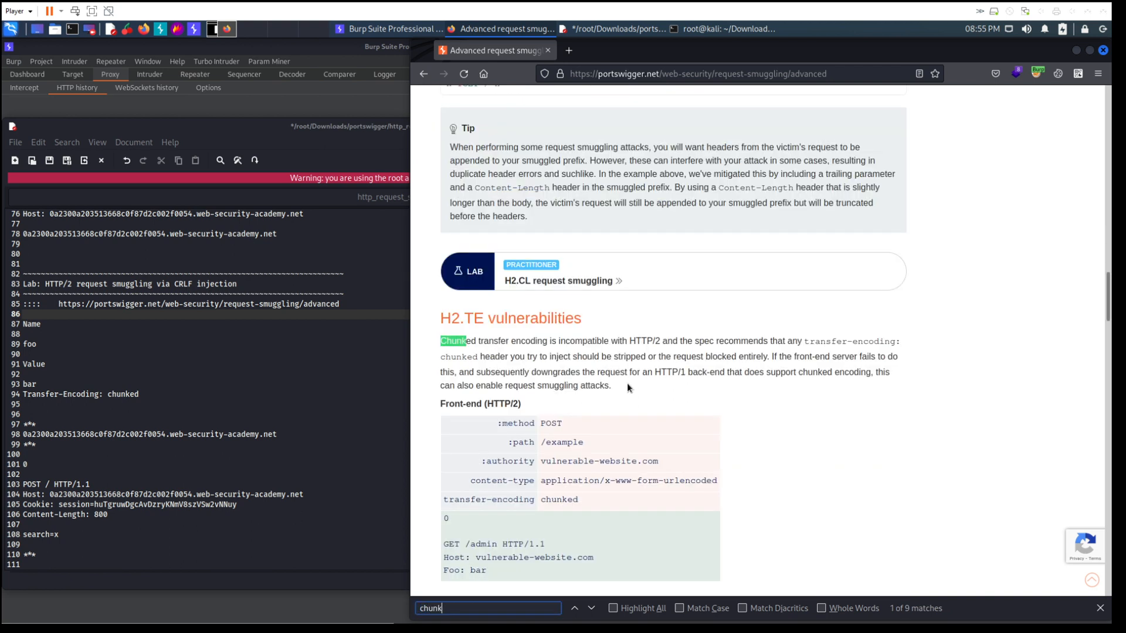
Step: Step through 'chunk' matches and scroll to the H2.CL example and its tip
{"action": "left_click", "coordinate": [591, 609]}
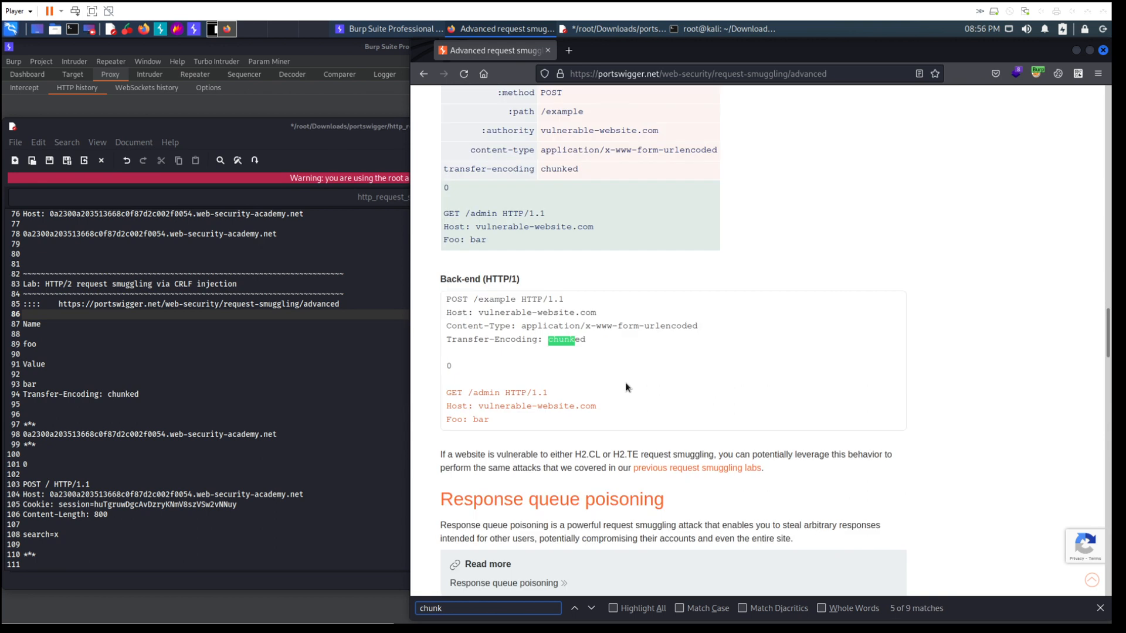
{"action": "mouse_move", "coordinate": [484, 312]}
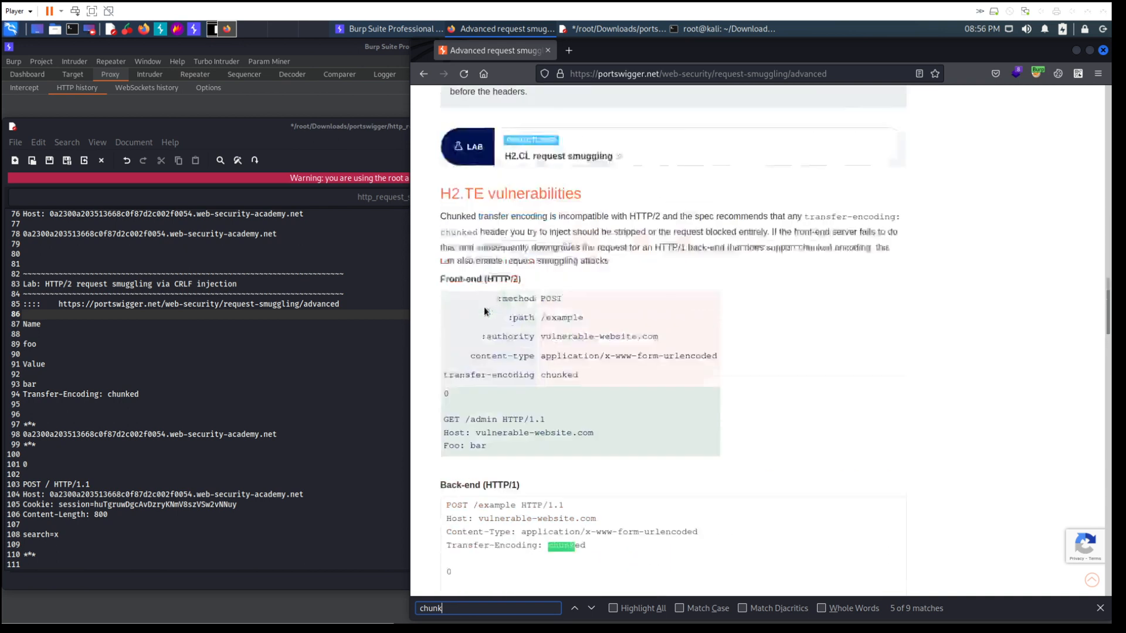
{"action": "scroll", "scroll_direction": "down", "scroll_amount": 3}
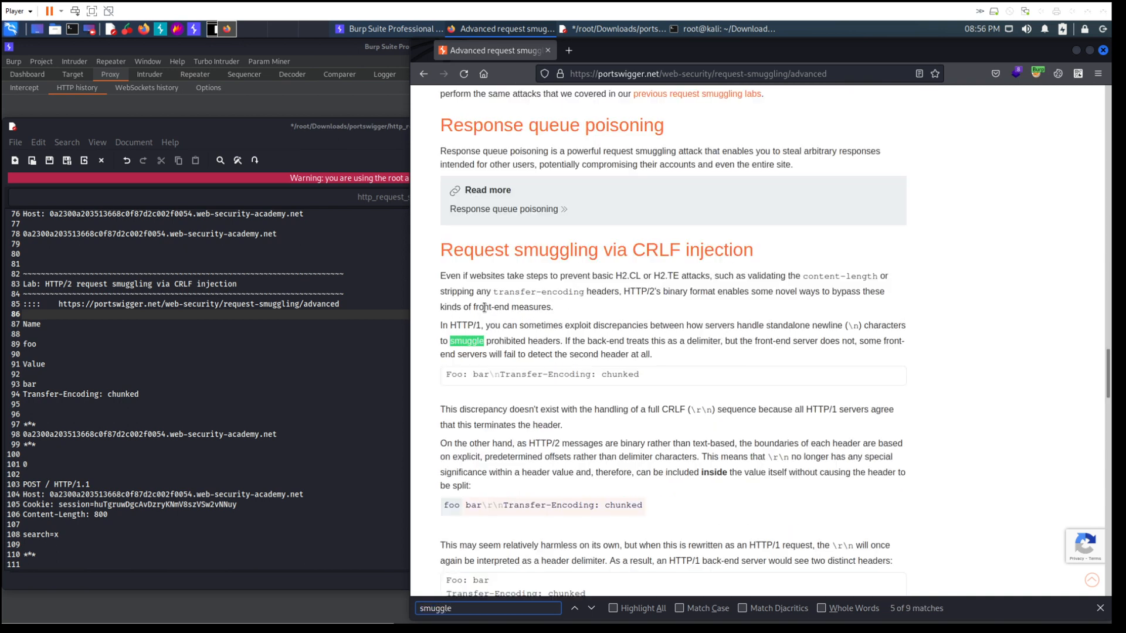
{"action": "scroll", "scroll_direction": "down", "scroll_amount": 3}
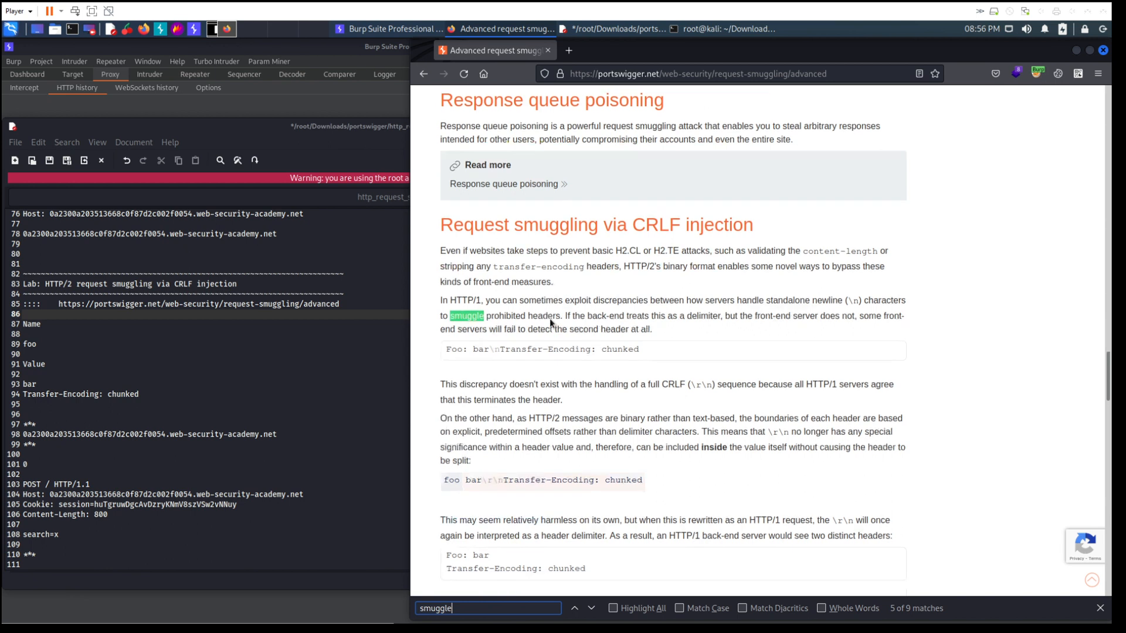
{"action": "scroll", "scroll_direction": "down", "scroll_amount": 3}
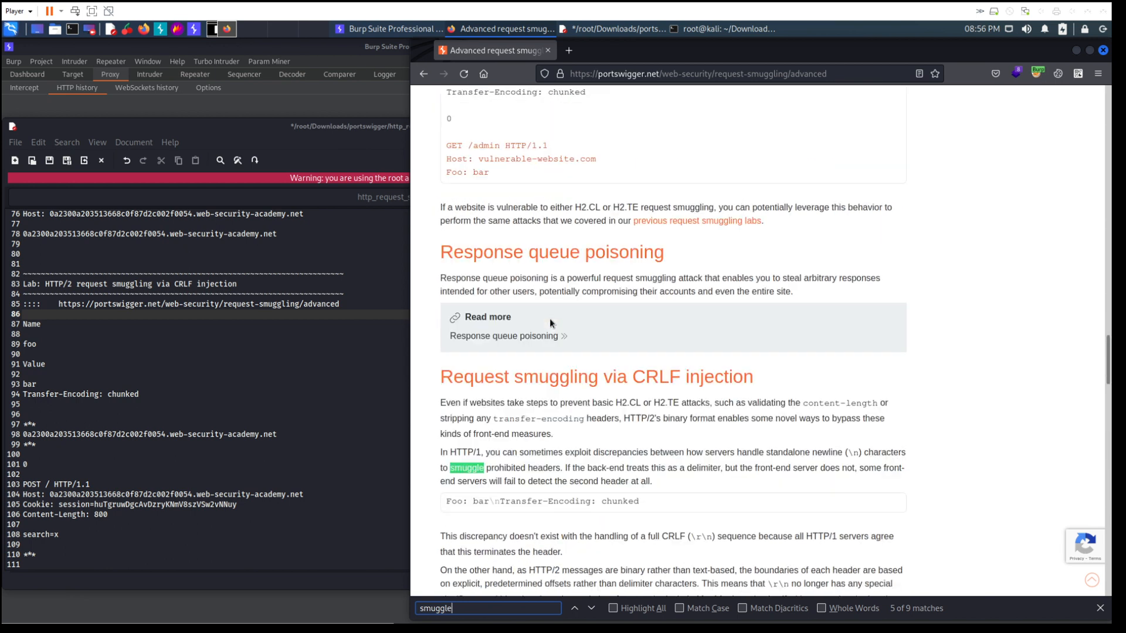
{"action": "scroll", "scroll_direction": "down", "scroll_amount": 3}
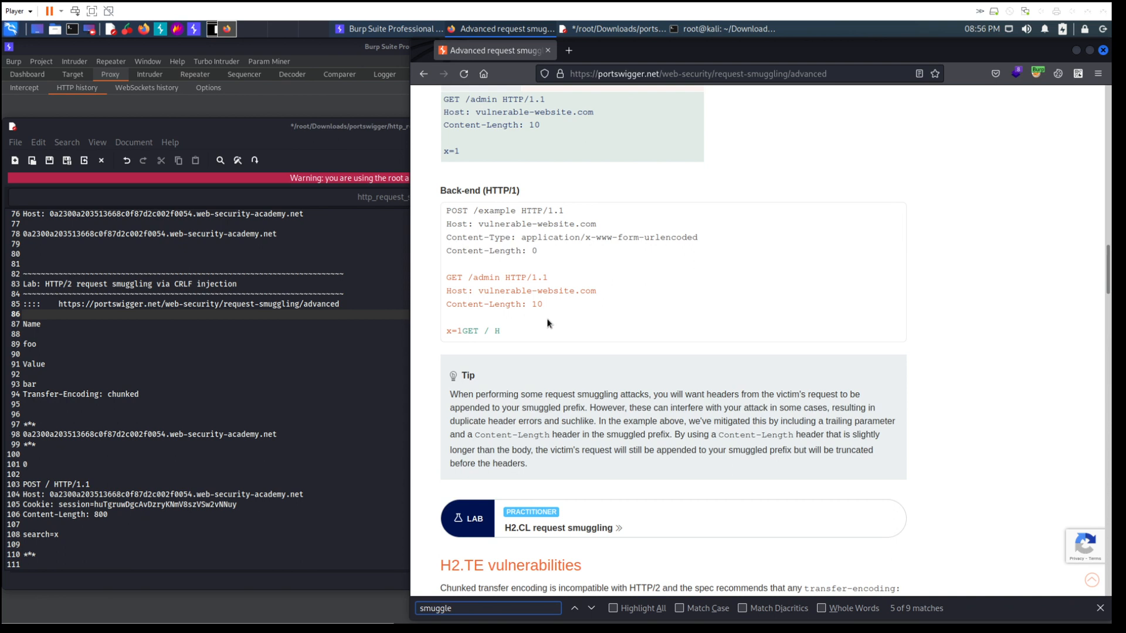
{"action": "scroll", "scroll_direction": "down", "scroll_amount": 3}
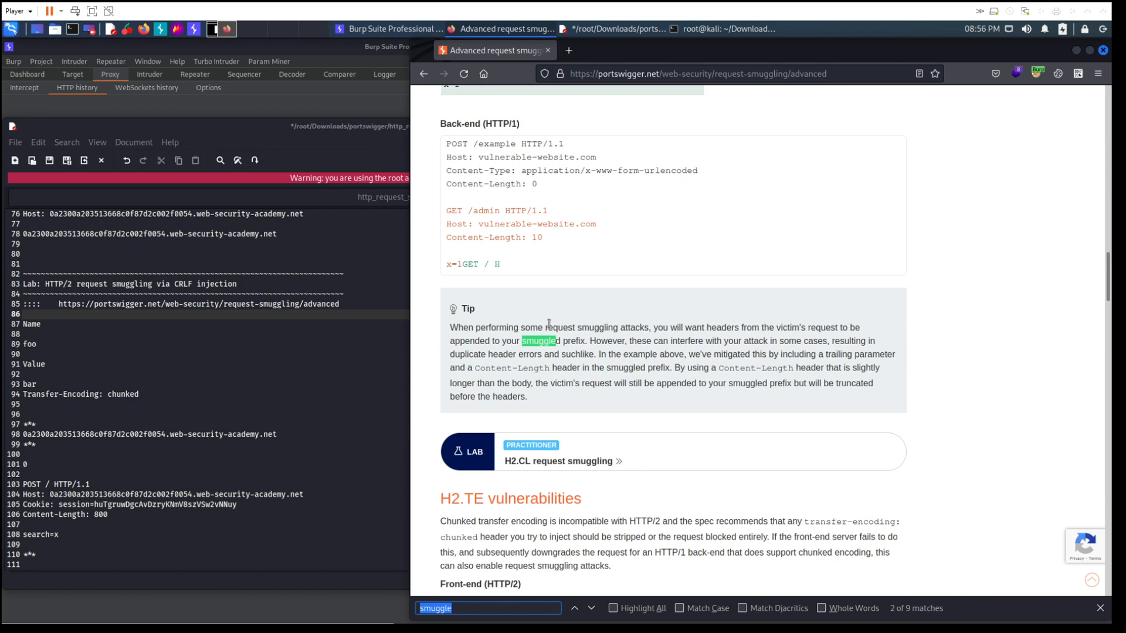
Step: Return to the CRLF injection match and read the section, highlighting its heading and lab link
{"action": "left_click", "coordinate": [579, 608]}
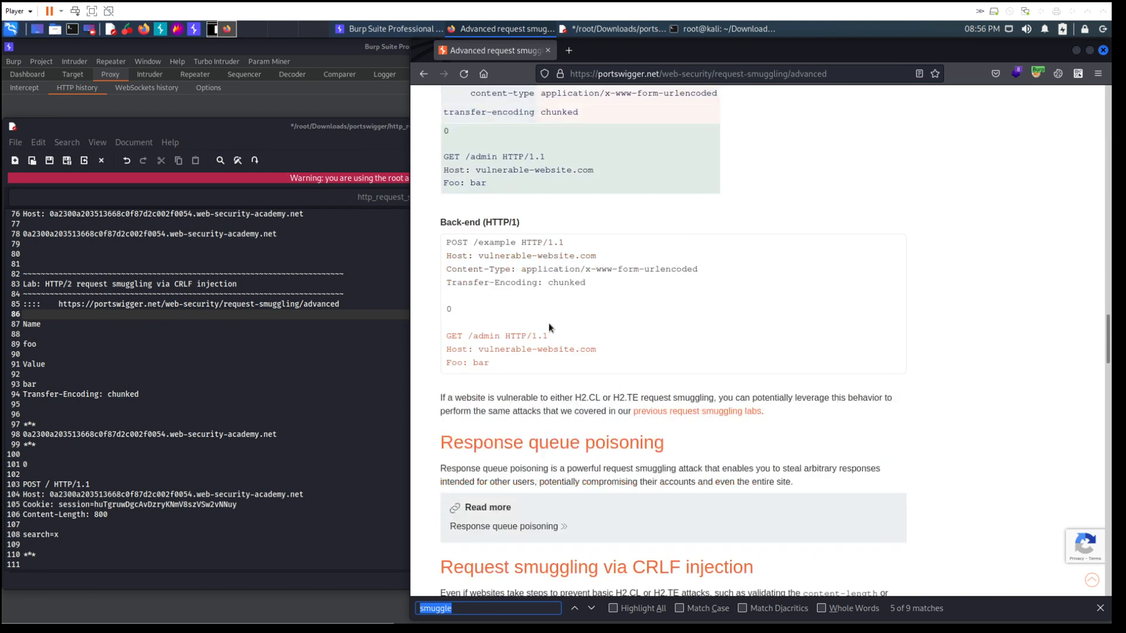
{"action": "scroll", "scroll_direction": "down", "scroll_amount": 3}
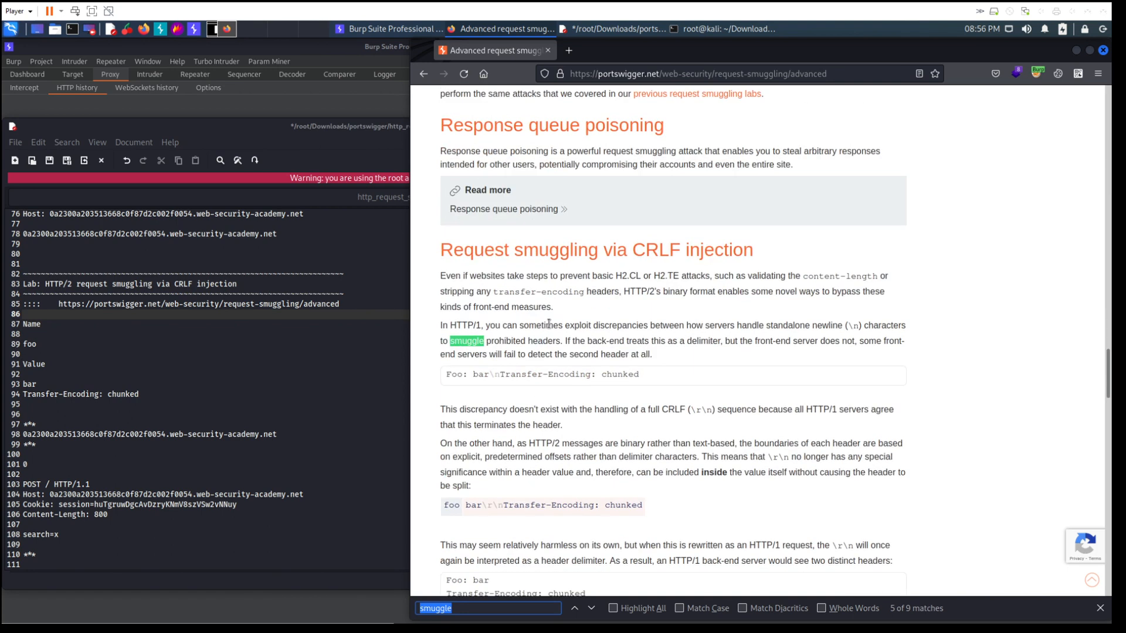
{"action": "scroll", "scroll_direction": "down", "scroll_amount": 3}
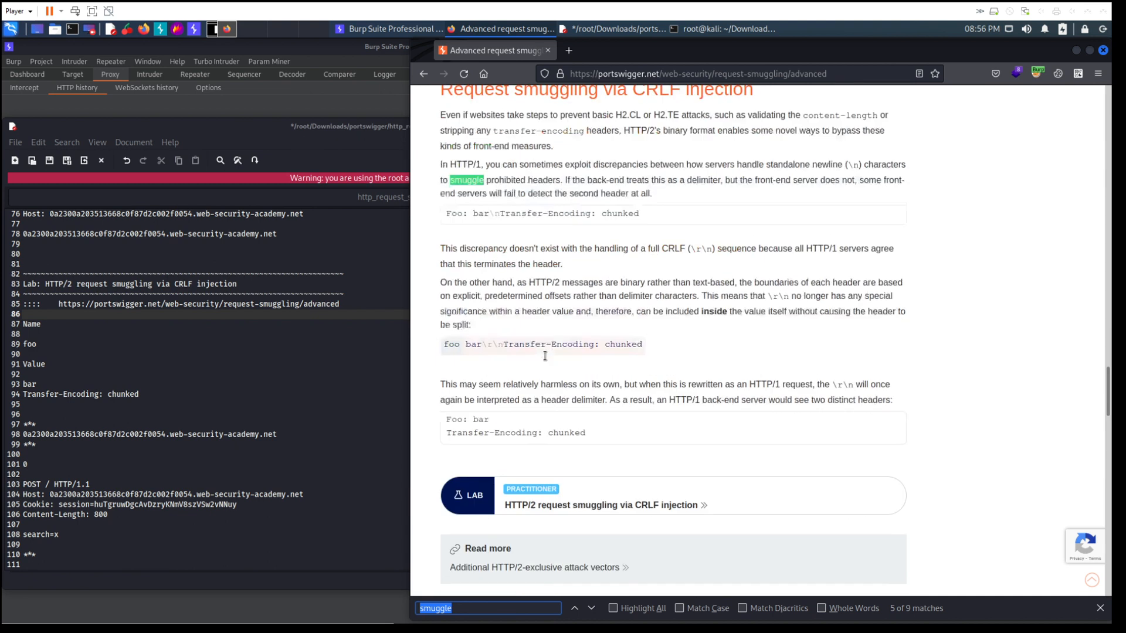
{"action": "scroll", "scroll_direction": "down", "scroll_amount": 3}
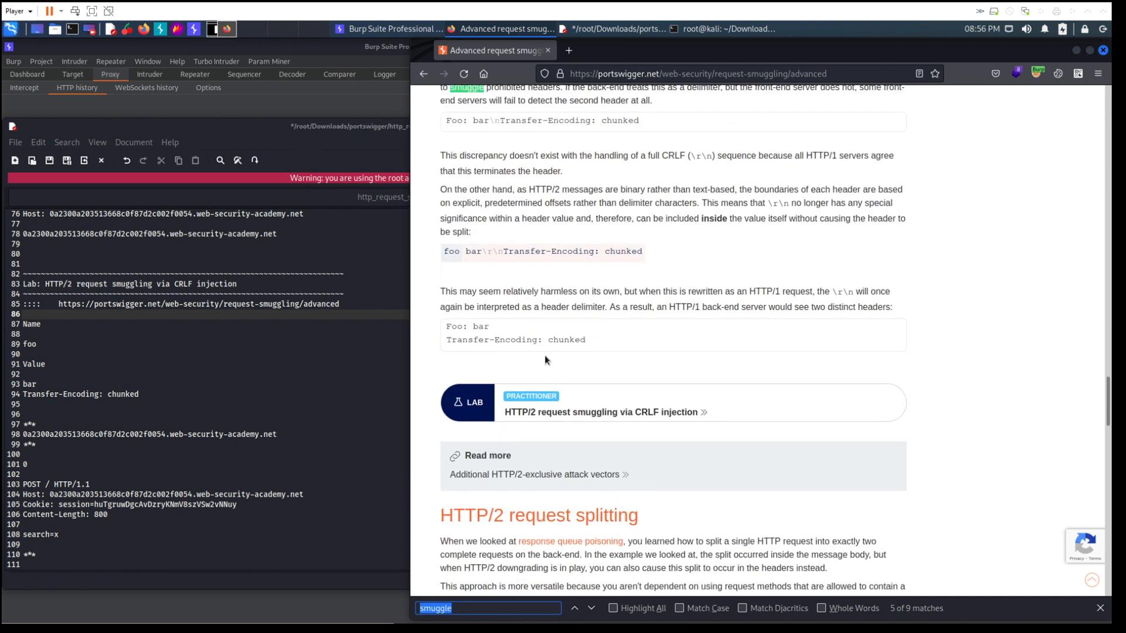
{"action": "mouse_move", "coordinate": [659, 416]}
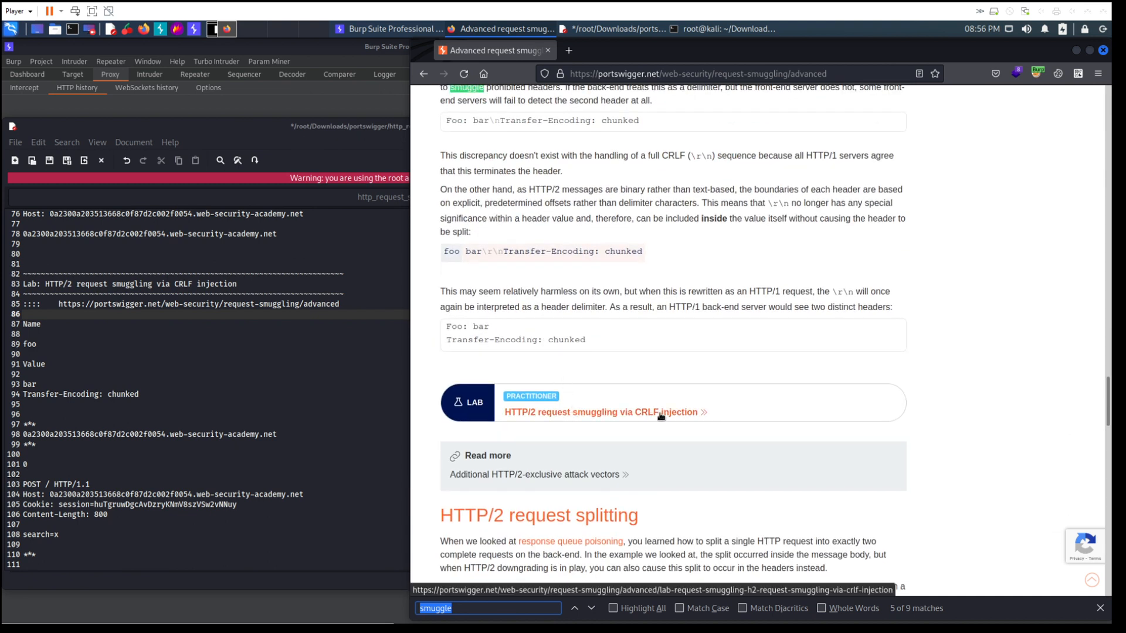
{"action": "mouse_move", "coordinate": [666, 417]}
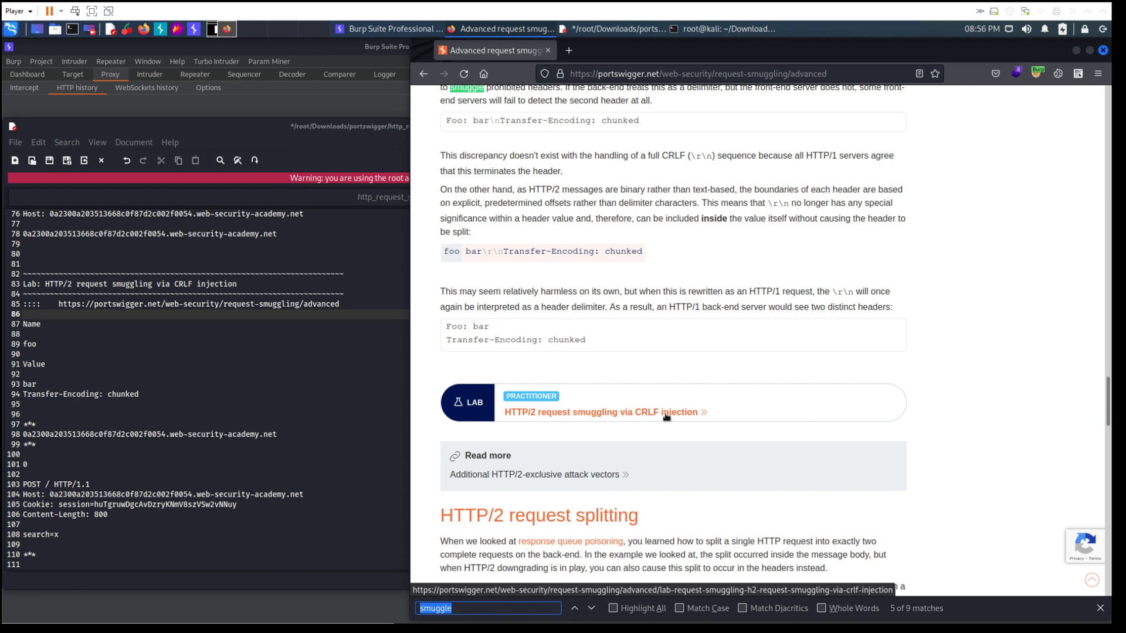
{"action": "scroll", "scroll_direction": "down", "scroll_amount": 3}
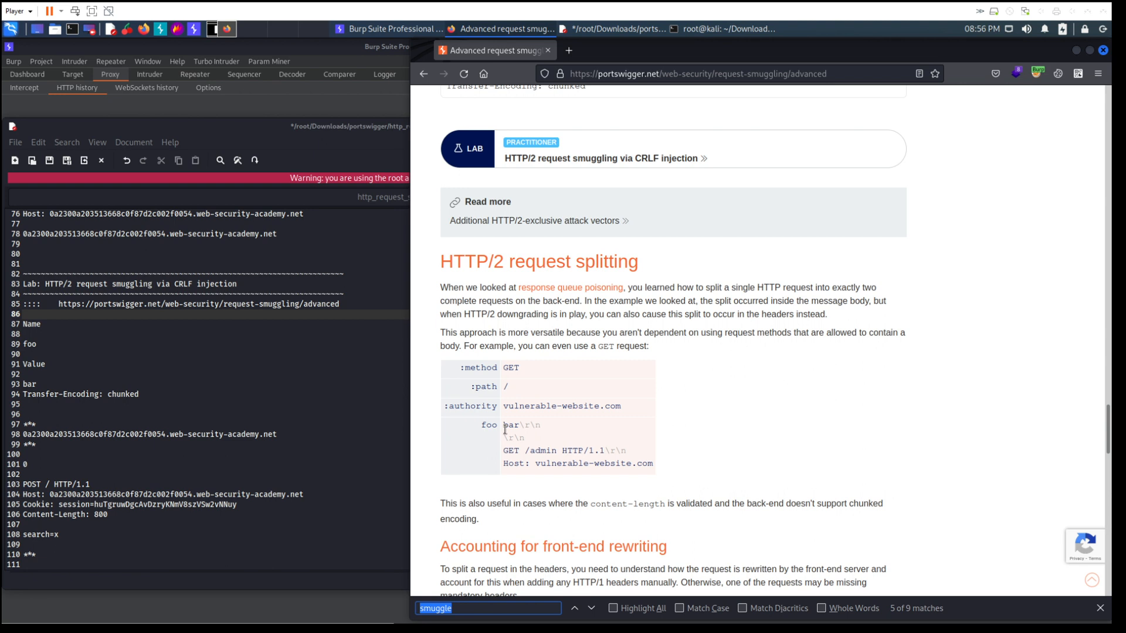
{"action": "left_click_drag", "start_coordinate": [506, 436], "coordinate": [596, 464]}
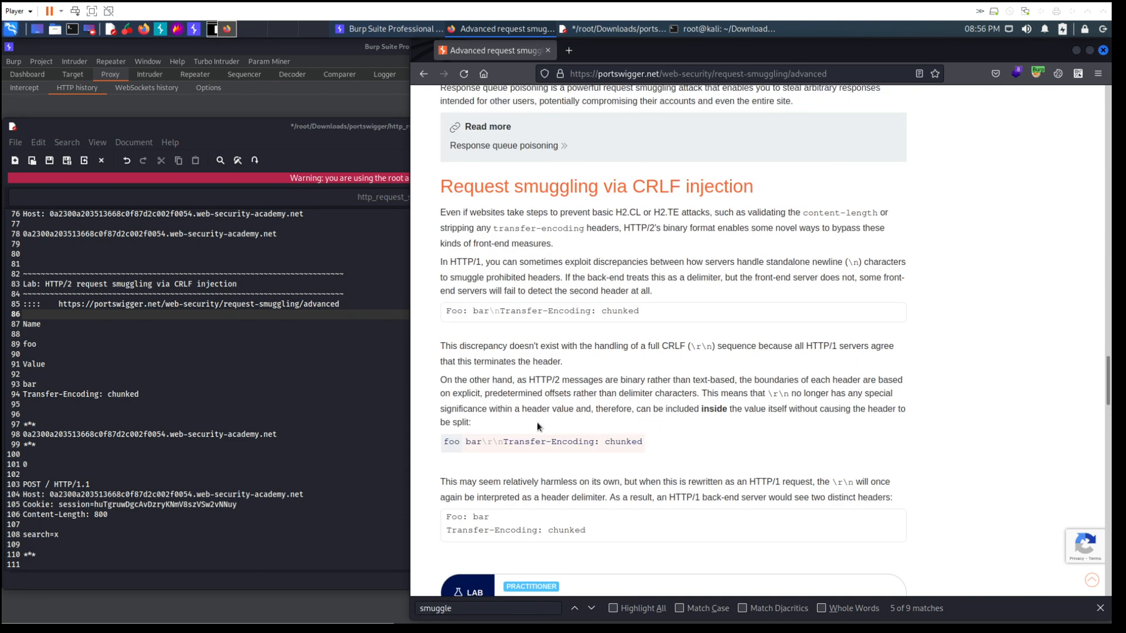
{"action": "left_click_drag", "start_coordinate": [447, 518], "coordinate": [586, 530]}
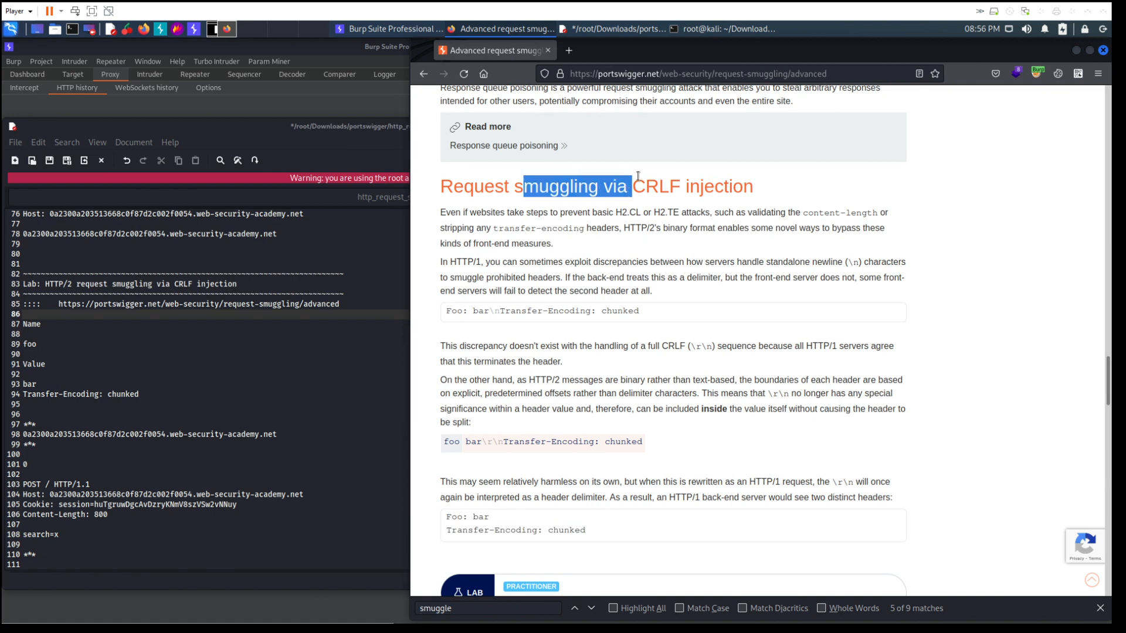
{"action": "scroll", "scroll_direction": "down", "scroll_amount": 3}
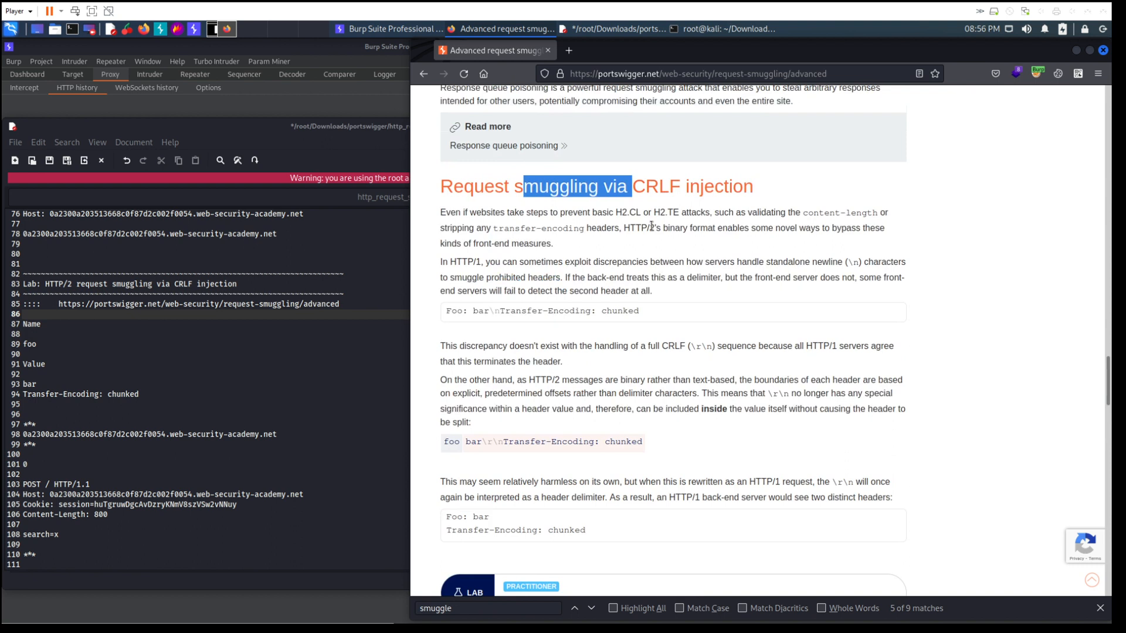
{"action": "scroll", "scroll_direction": "down", "scroll_amount": 3}
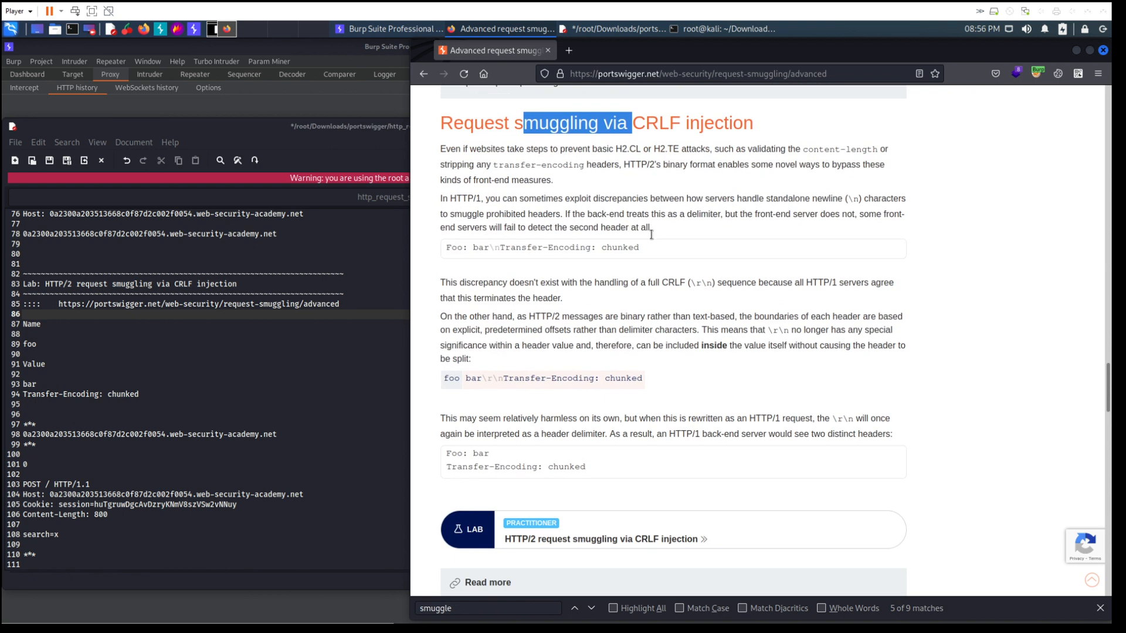
{"action": "mouse_move", "coordinate": [736, 231]}
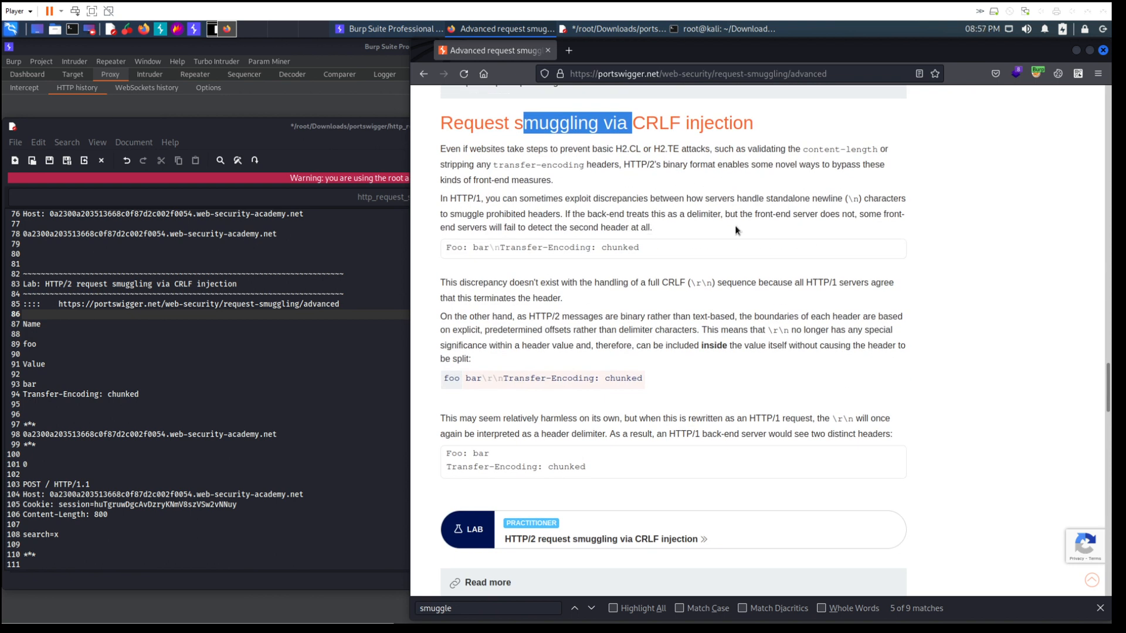
{"action": "mouse_move", "coordinate": [478, 145]}
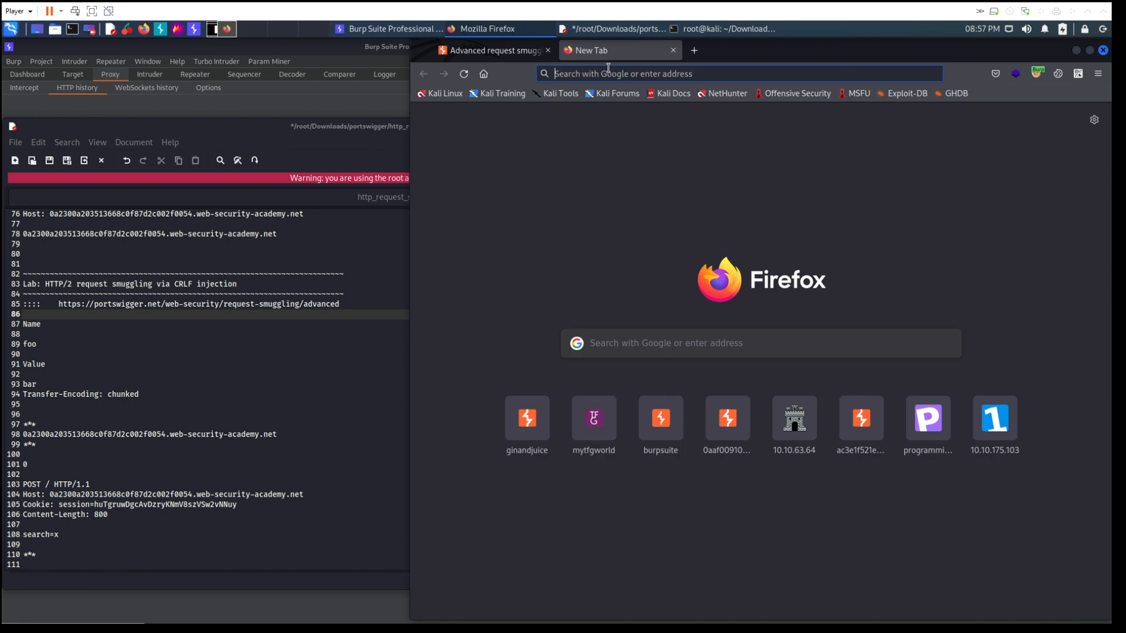
Step: Load the lab URL in a new tab and run a test blog search
{"action": "type", "text": "https://0a97004903aea0bec0f8d7df00f600a6.web-security-academy.net"}
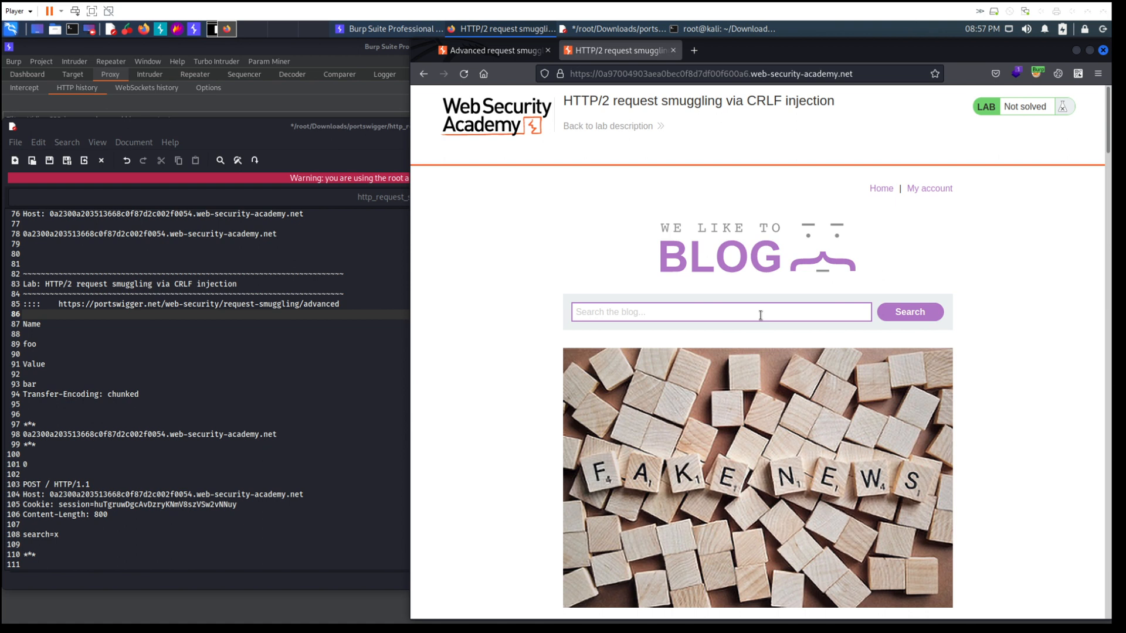
{"action": "type", "text": "rese"}
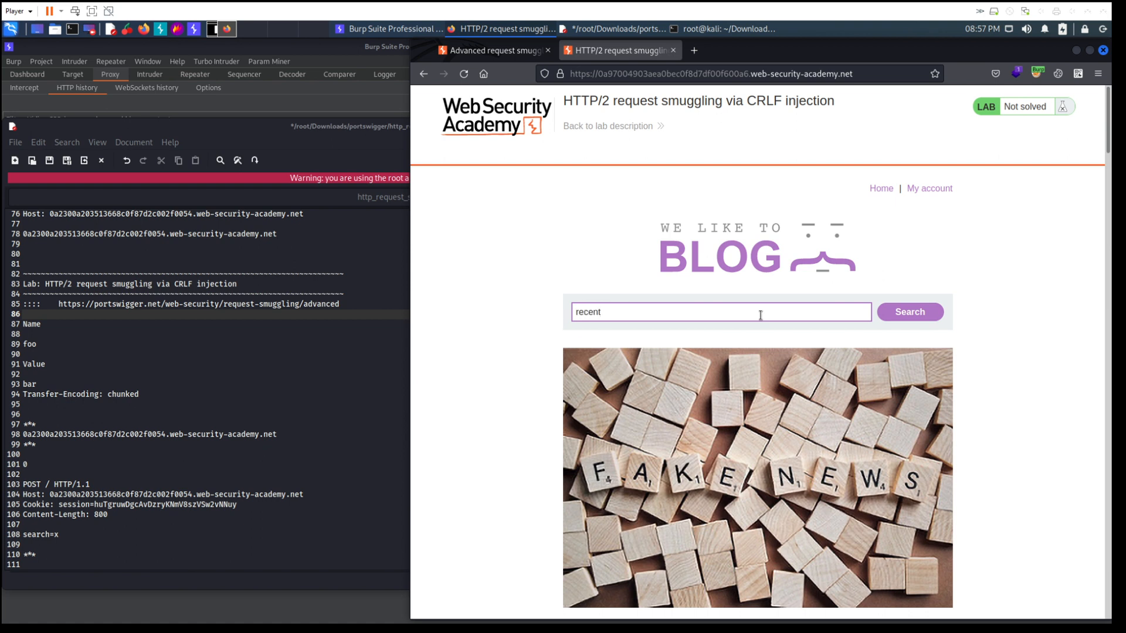
{"action": "type", "text": "smugle search"}
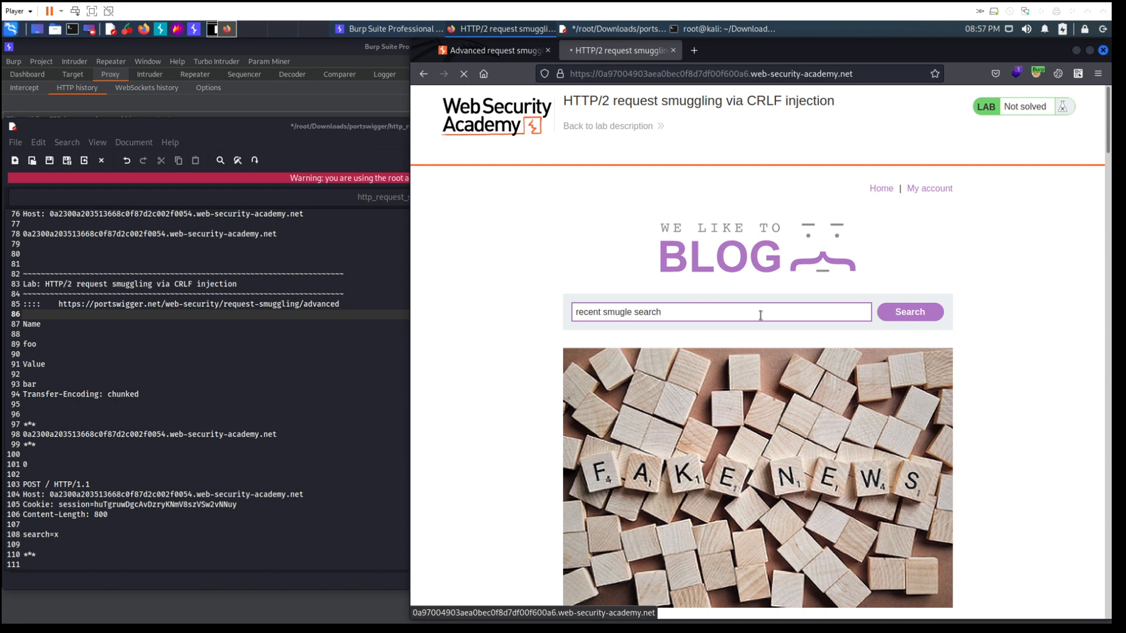
{"action": "left_click", "coordinate": [910, 312]}
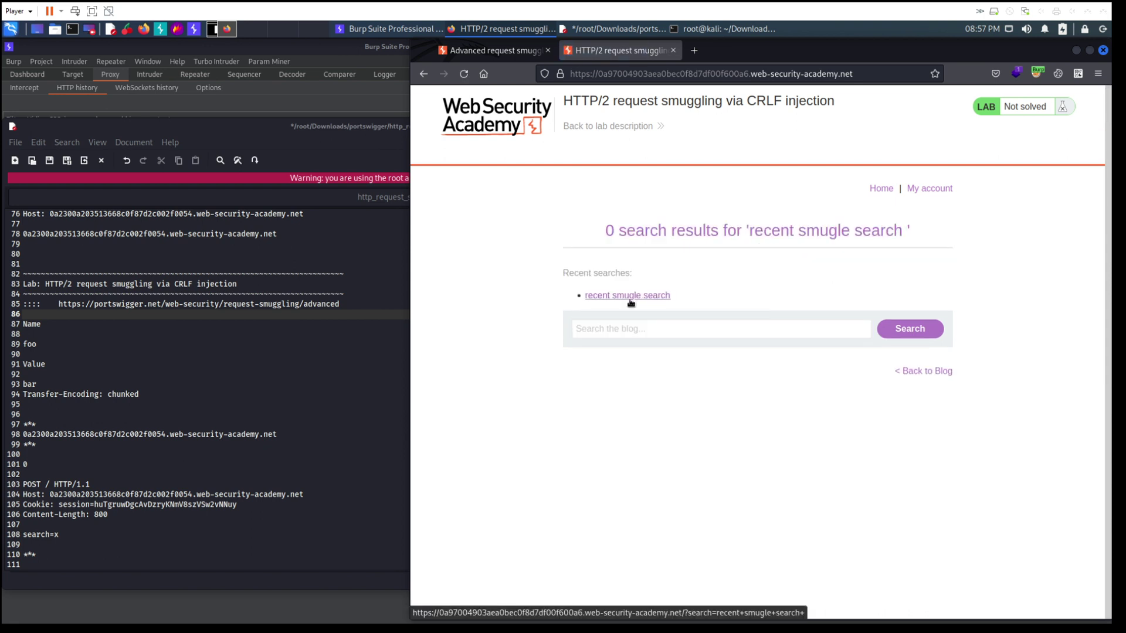
{"action": "mouse_move", "coordinate": [640, 300]}
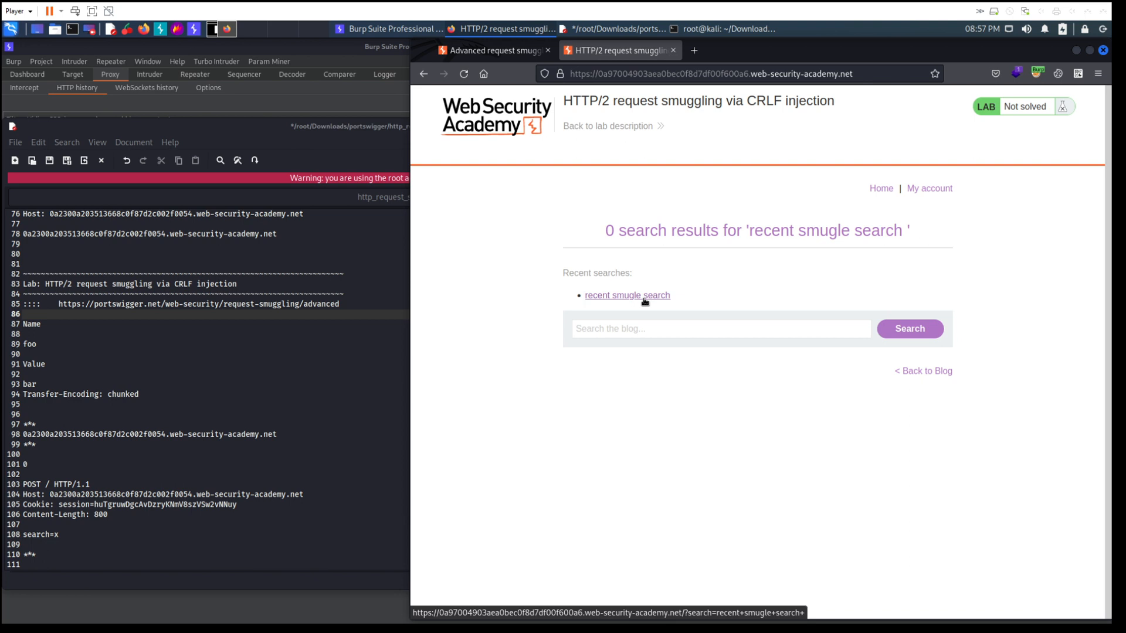
Step: Search the blog for 'xxxx', then enter 'nuts' in the search box
{"action": "left_click", "coordinate": [722, 329]}
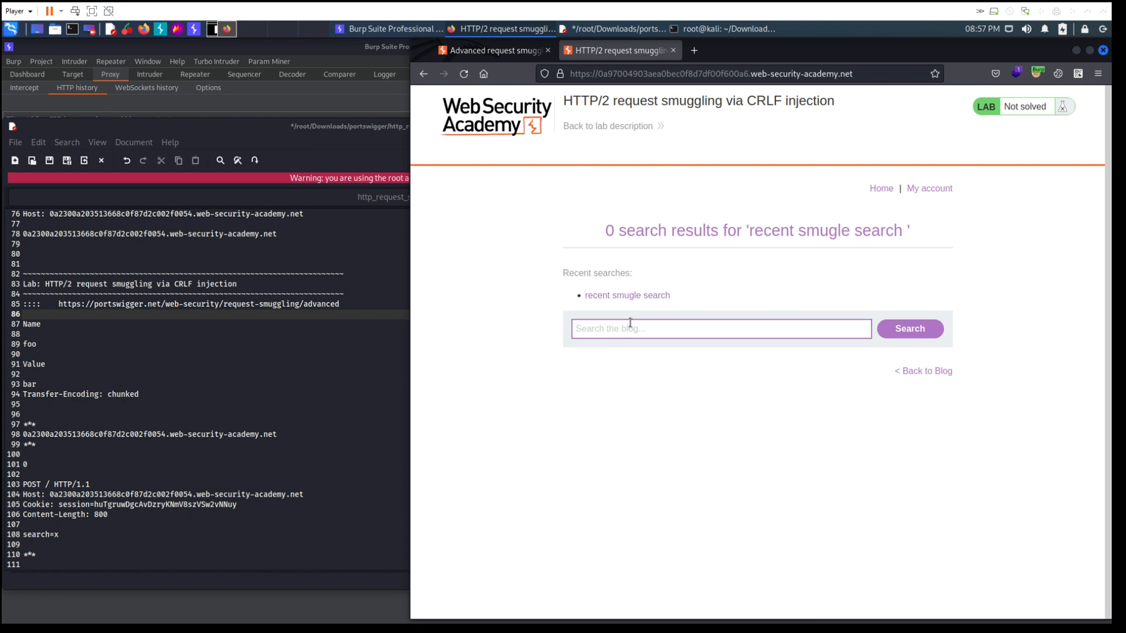
{"action": "type", "text": "xxxx"}
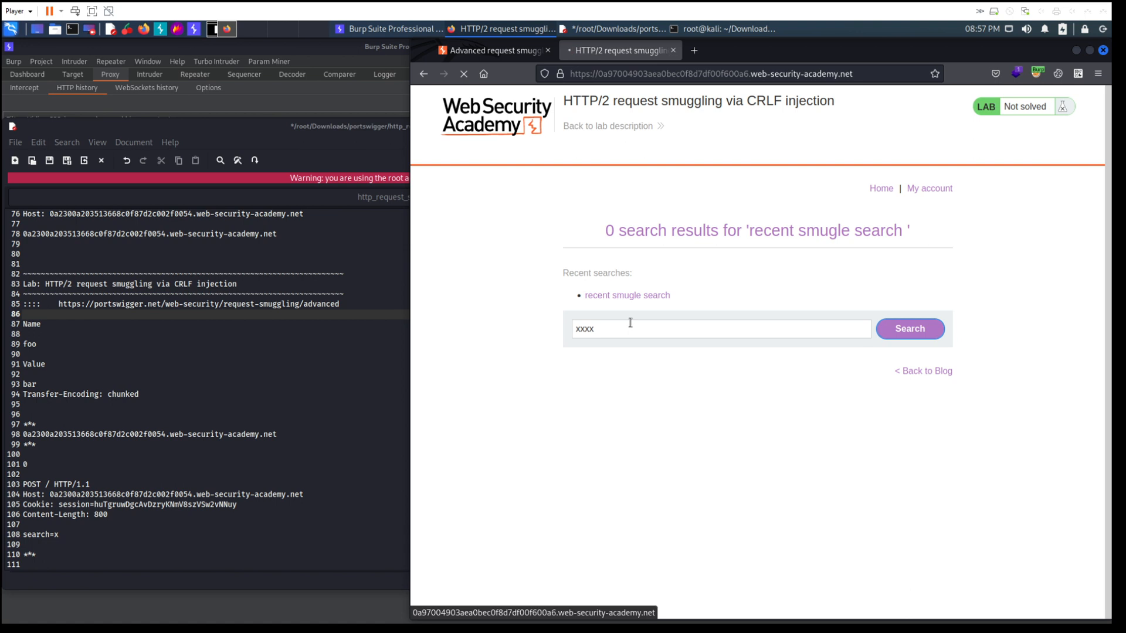
{"action": "left_click", "coordinate": [910, 328]}
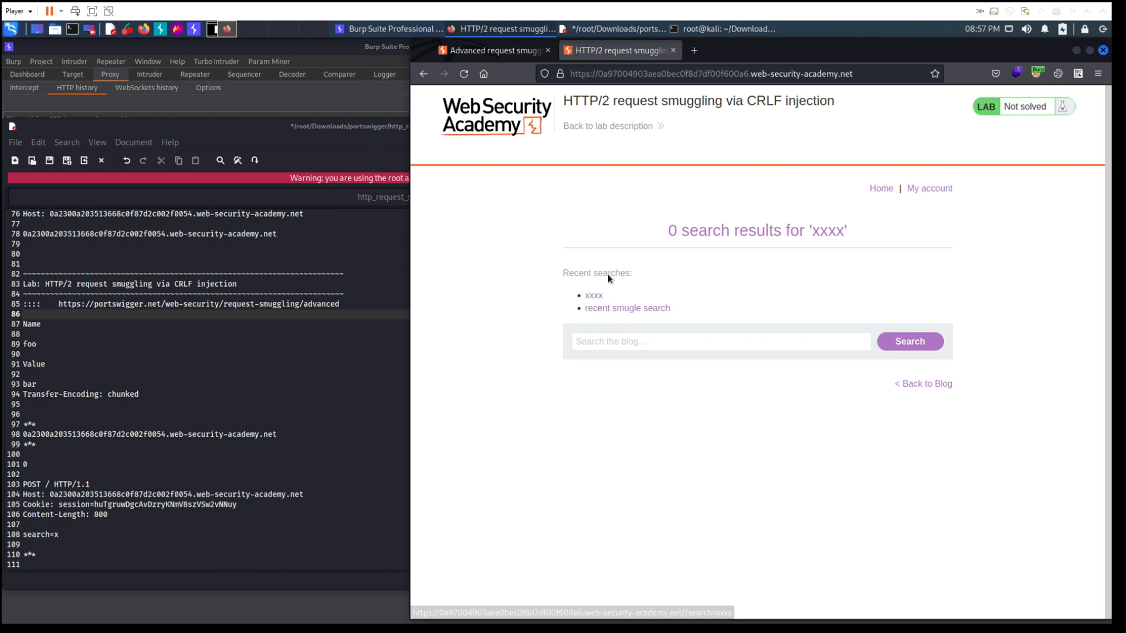
{"action": "left_click", "coordinate": [720, 341]}
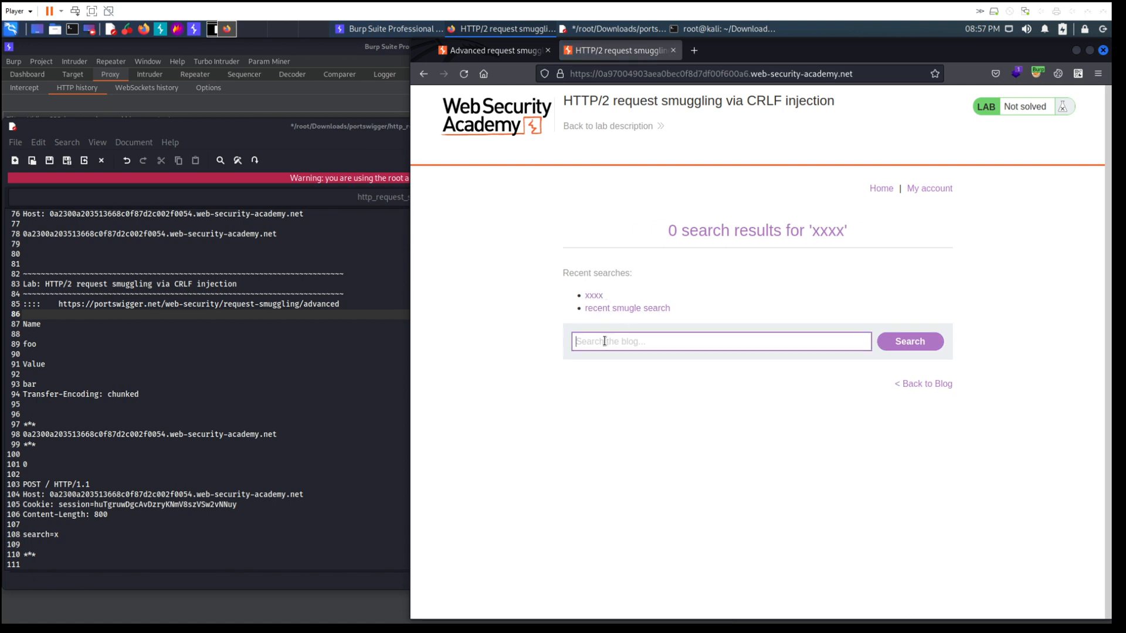
{"action": "type", "text": "xxxx"}
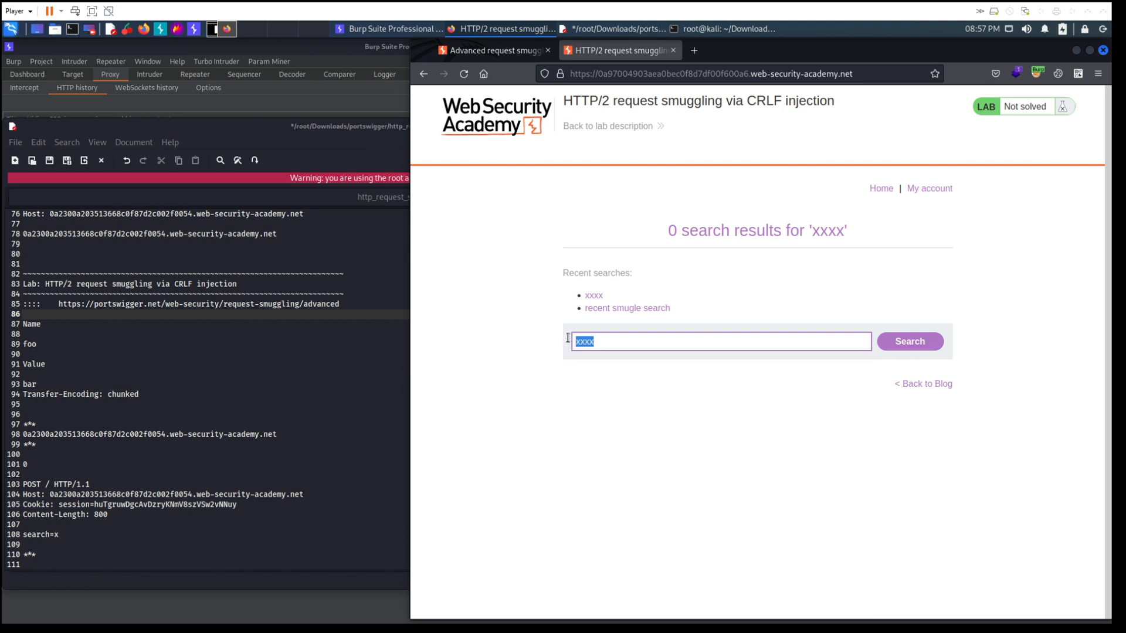
{"action": "type", "text": "nuts"}
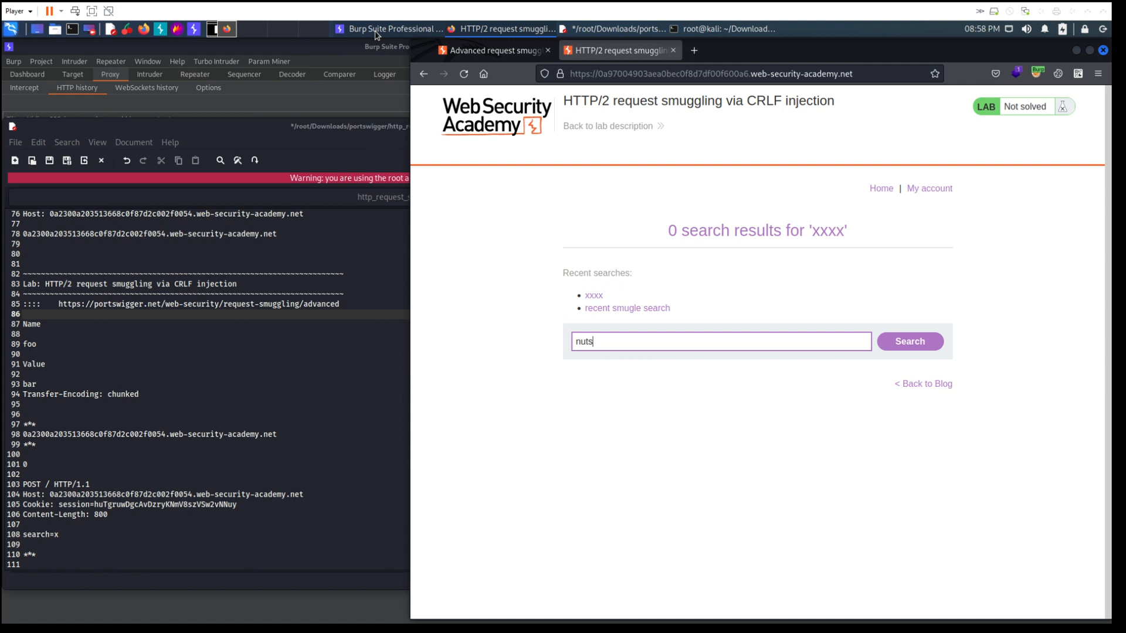
Step: Send the intercepted 'nuts' POST search request to Repeater and set its protocol to HTTP/2
{"action": "left_click", "coordinate": [390, 29]}
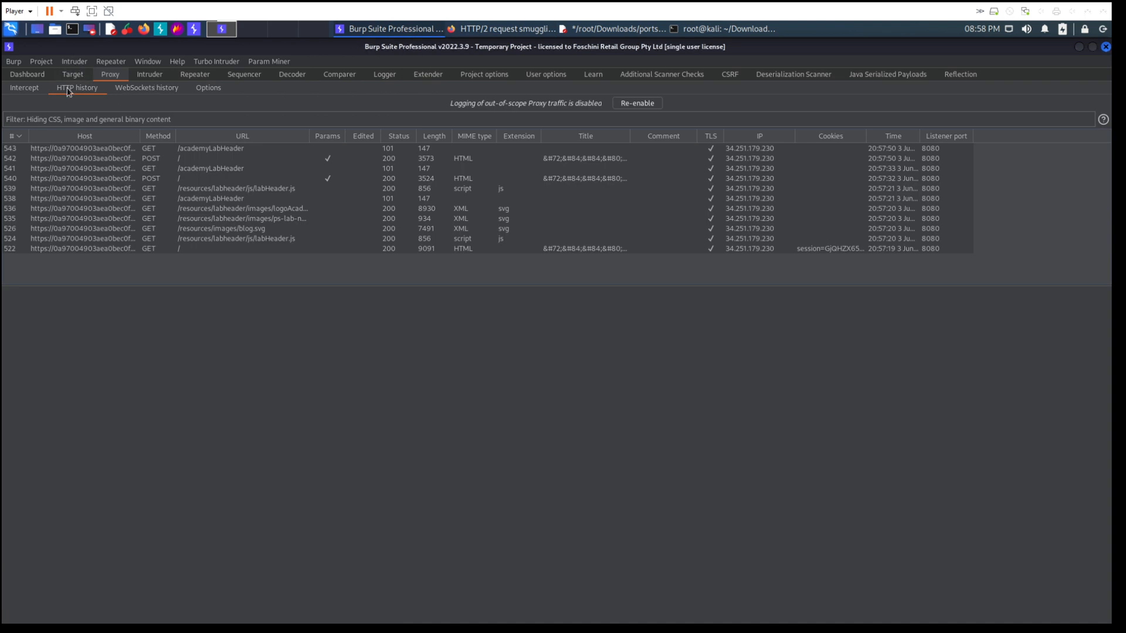
{"action": "left_click", "coordinate": [24, 87]}
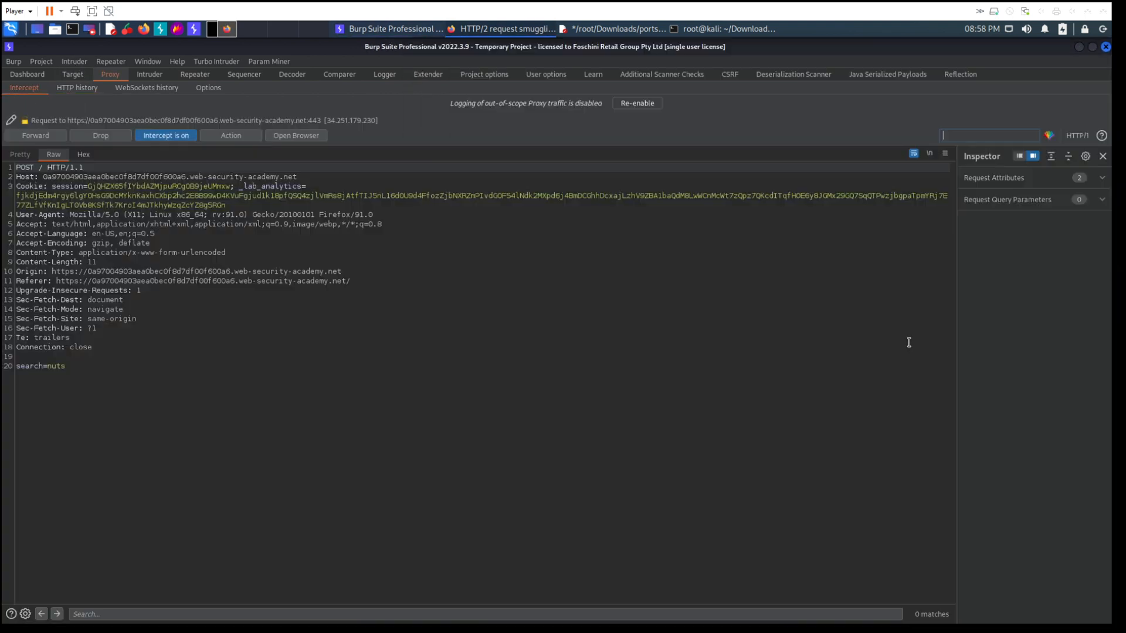
{"action": "double_click", "coordinate": [52, 366]}
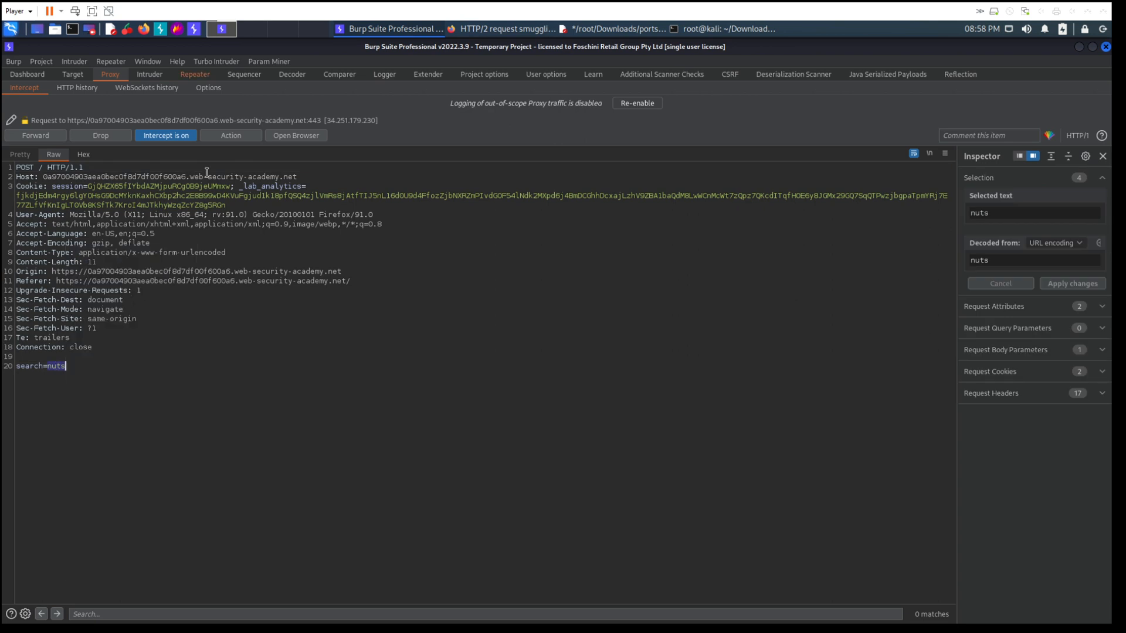
{"action": "left_click", "coordinate": [194, 74]}
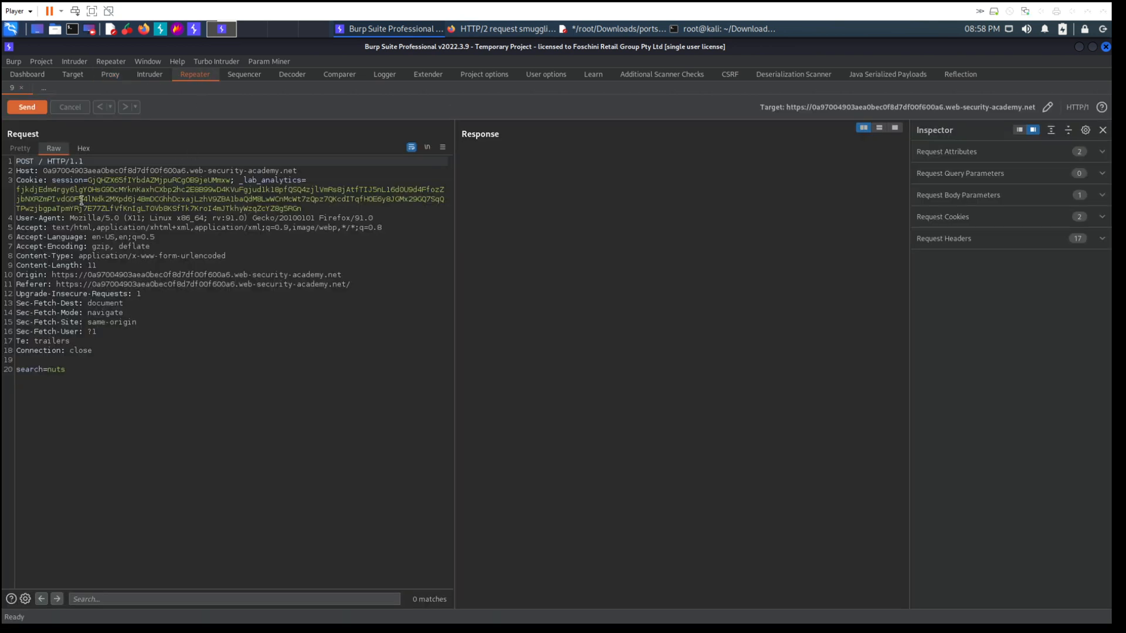
{"action": "left_click", "coordinate": [110, 61]}
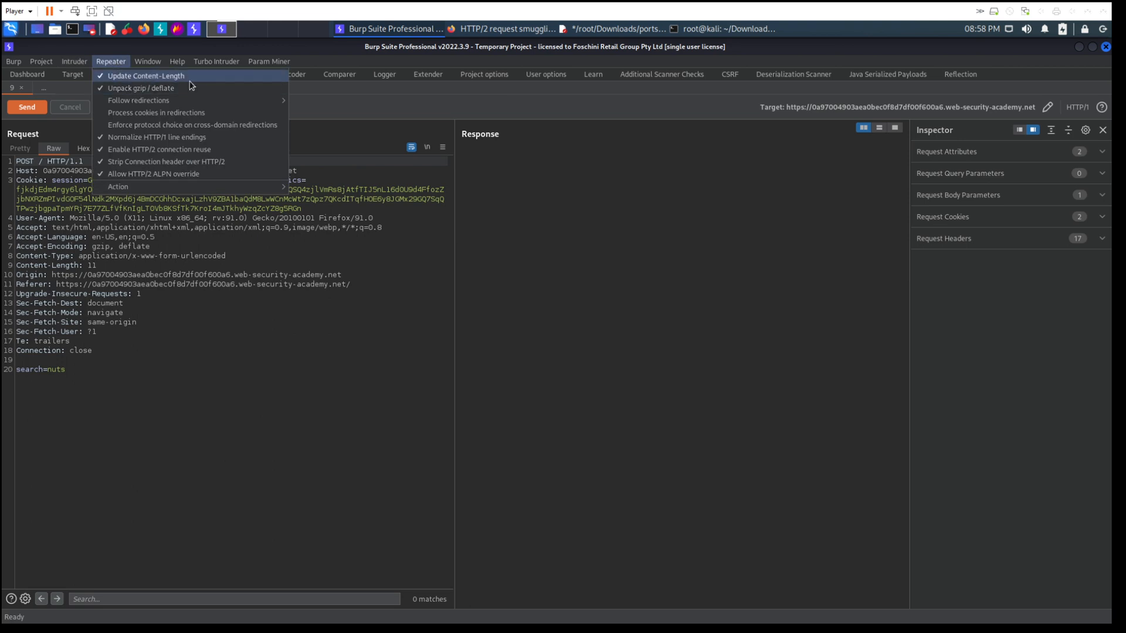
{"action": "mouse_move", "coordinate": [199, 174]}
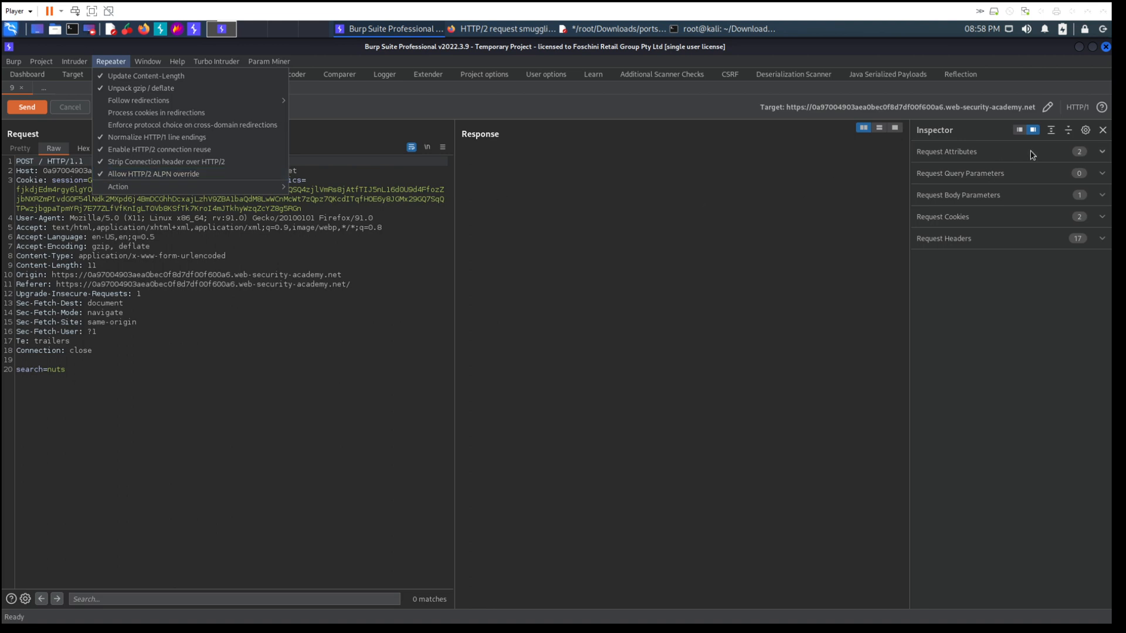
{"action": "left_click", "coordinate": [1001, 168]}
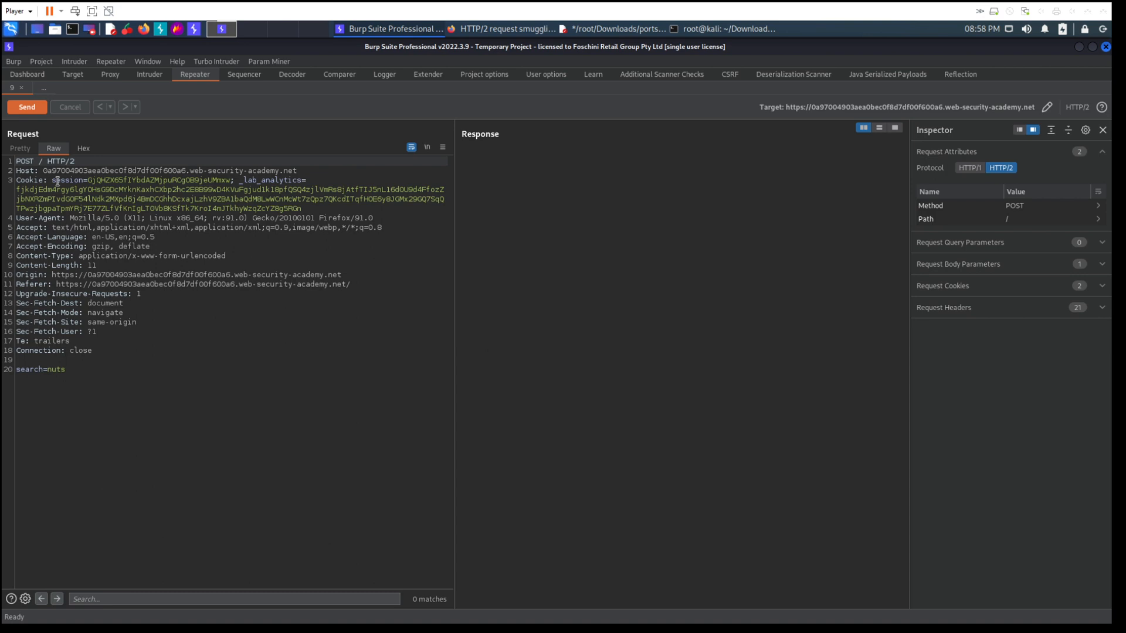
{"action": "left_click_drag", "start_coordinate": [41, 170], "coordinate": [295, 170]}
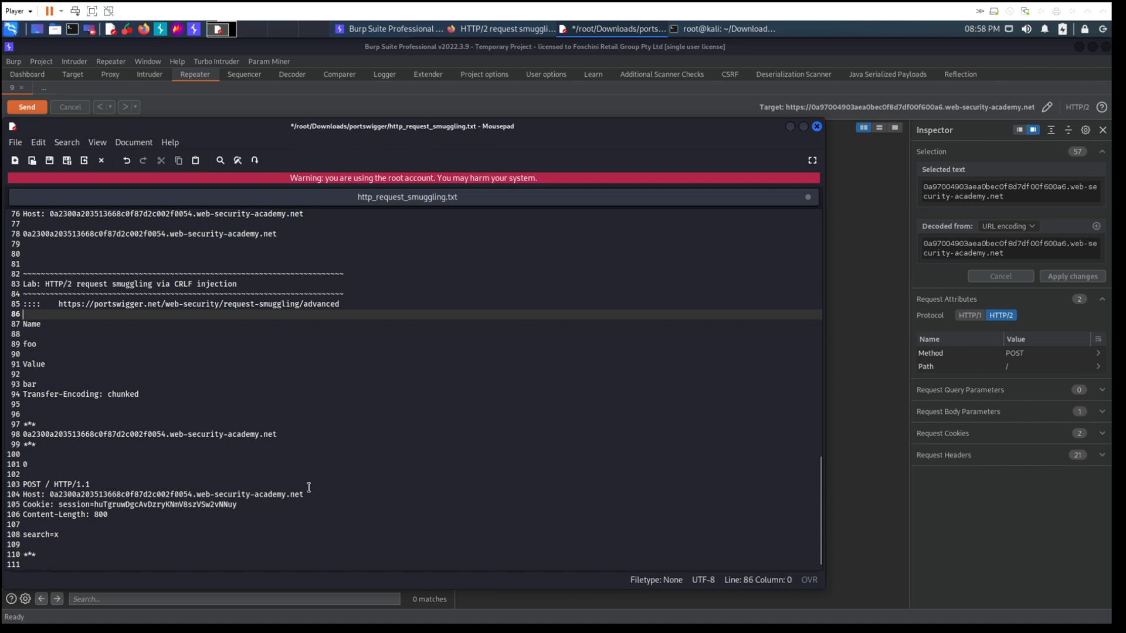
{"action": "left_click_drag", "start_coordinate": [51, 494], "coordinate": [304, 494]}
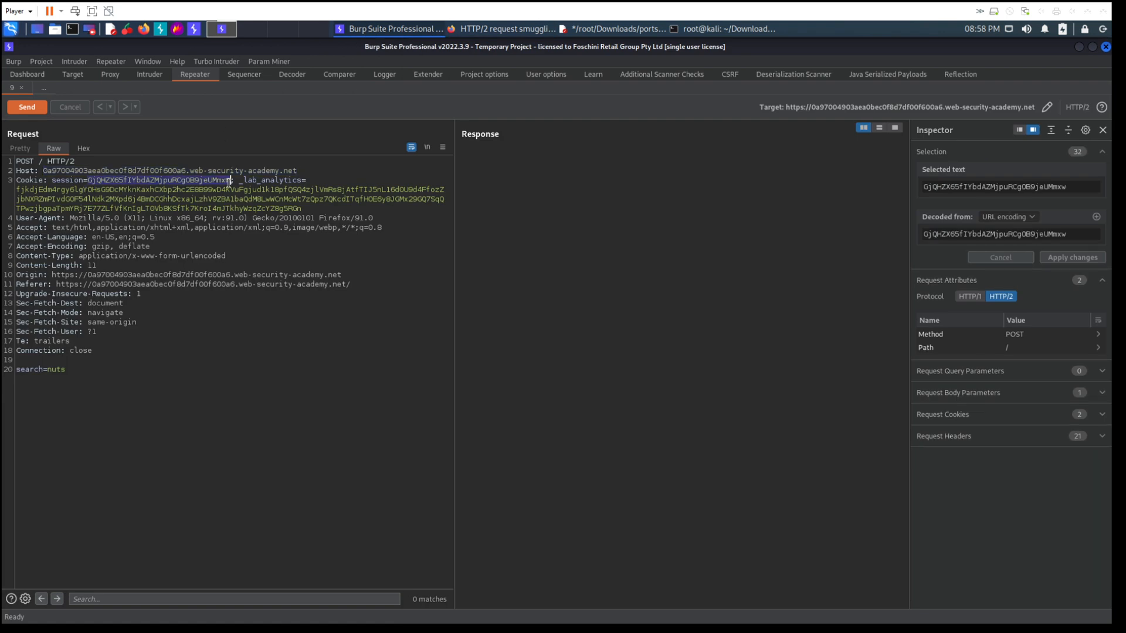
{"action": "left_click_drag", "start_coordinate": [236, 180], "coordinate": [302, 208]}
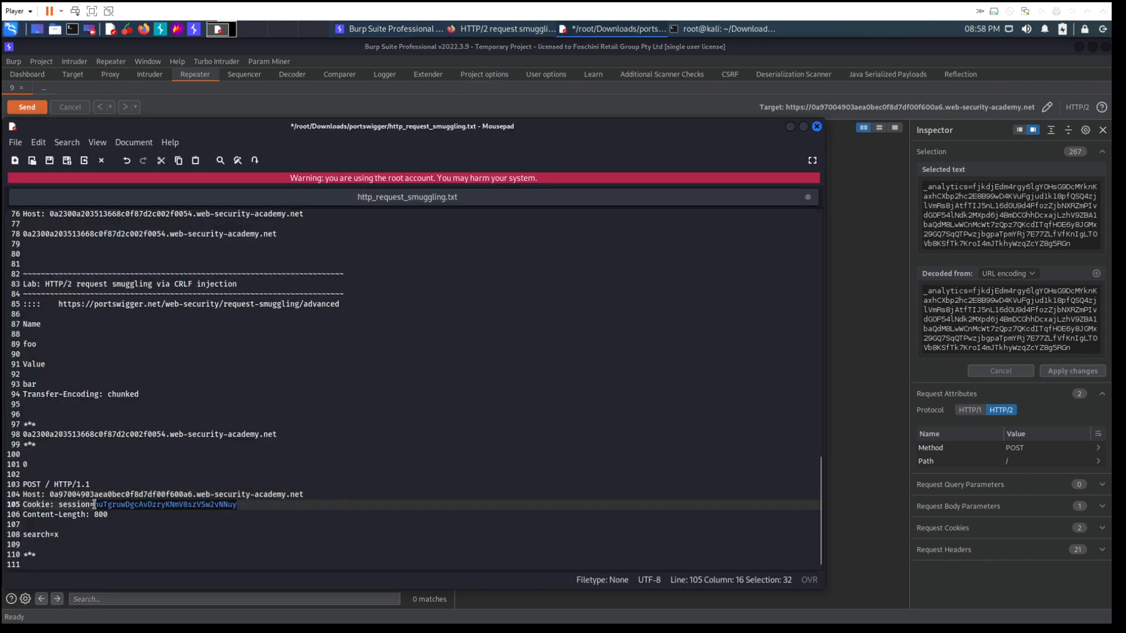
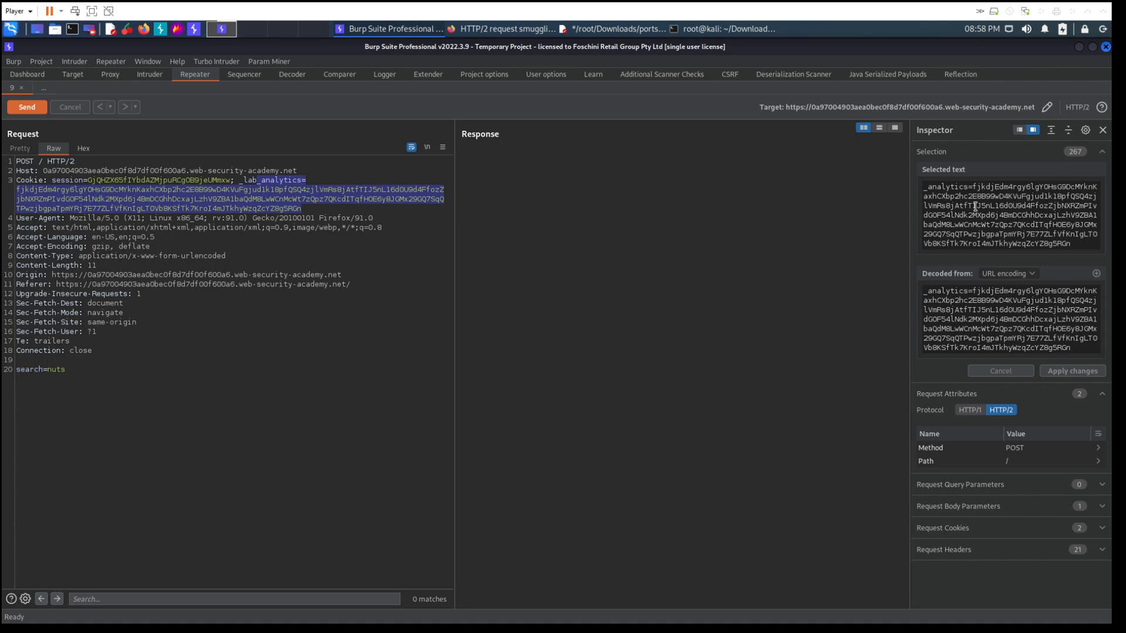
{"action": "mouse_move", "coordinate": [107, 149]}
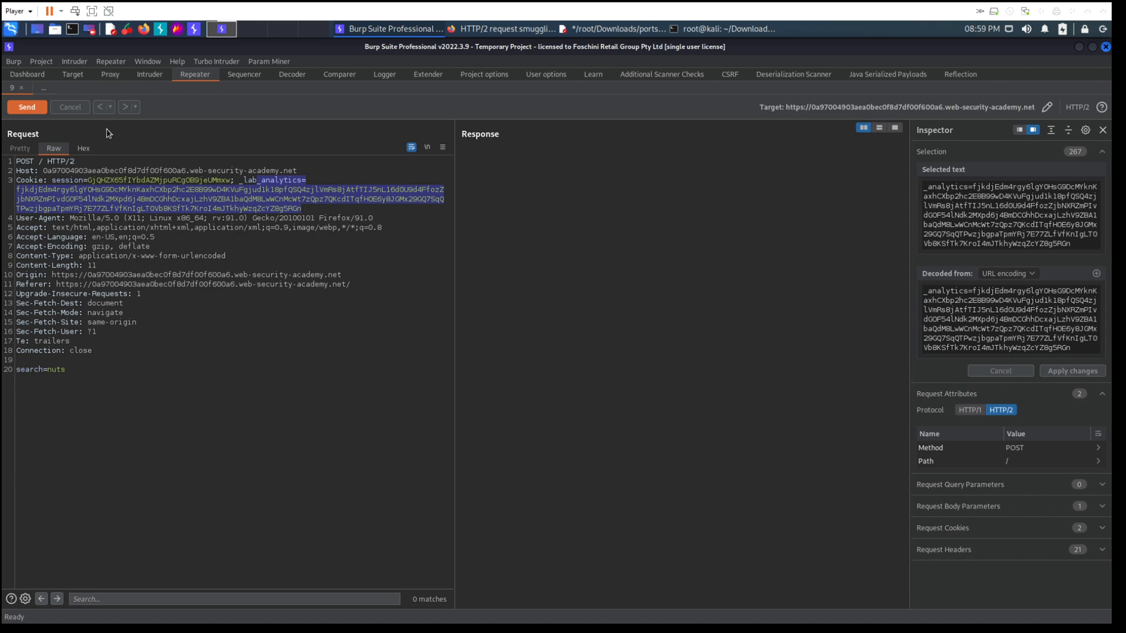
Step: Send the 'nuts' HTTP/2 request without Connection: close and get 200 OK
{"action": "left_click", "coordinate": [26, 108]}
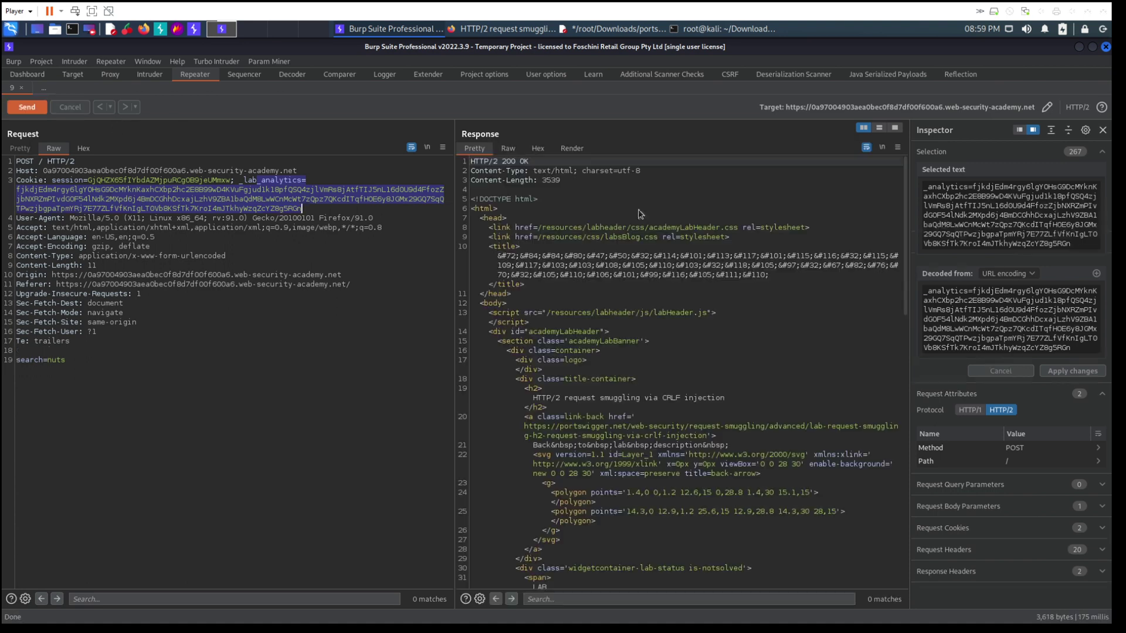
{"action": "mouse_move", "coordinate": [914, 179]}
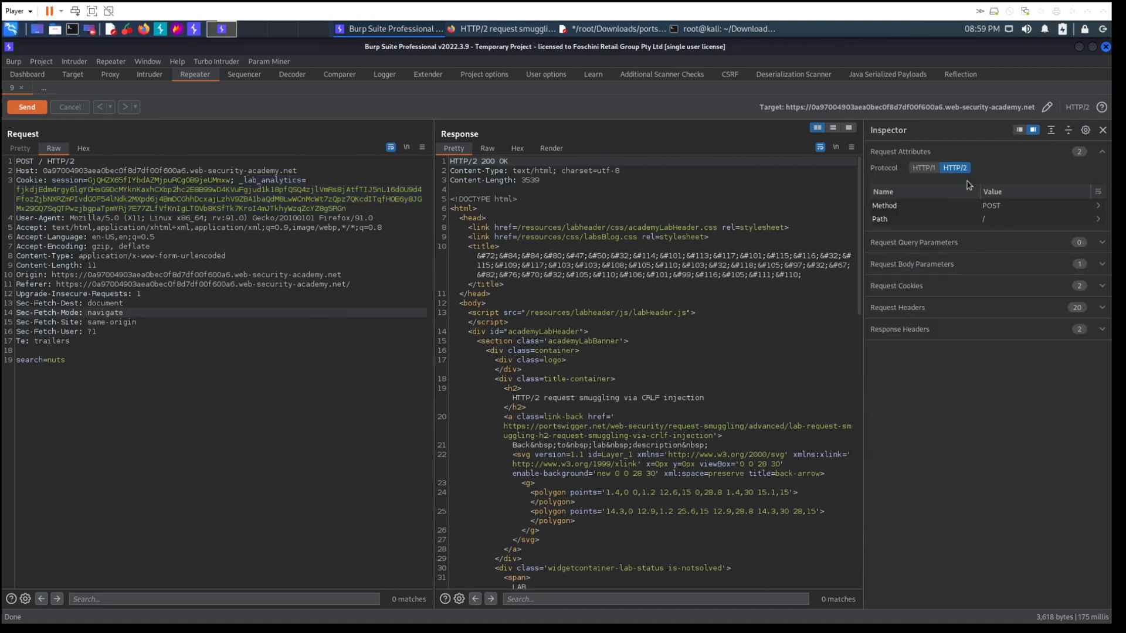
{"action": "mouse_move", "coordinate": [948, 247]}
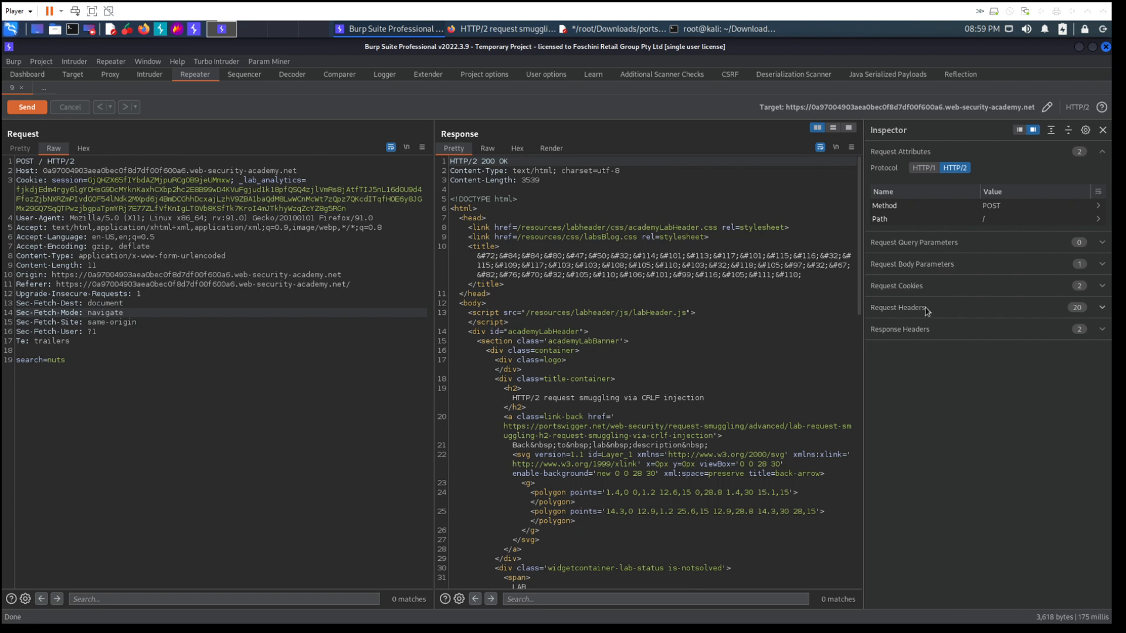
Step: Add header foo with value bar\r\nTransfer-Encoding: chunked in the Inspector
{"action": "left_click", "coordinate": [897, 308]}
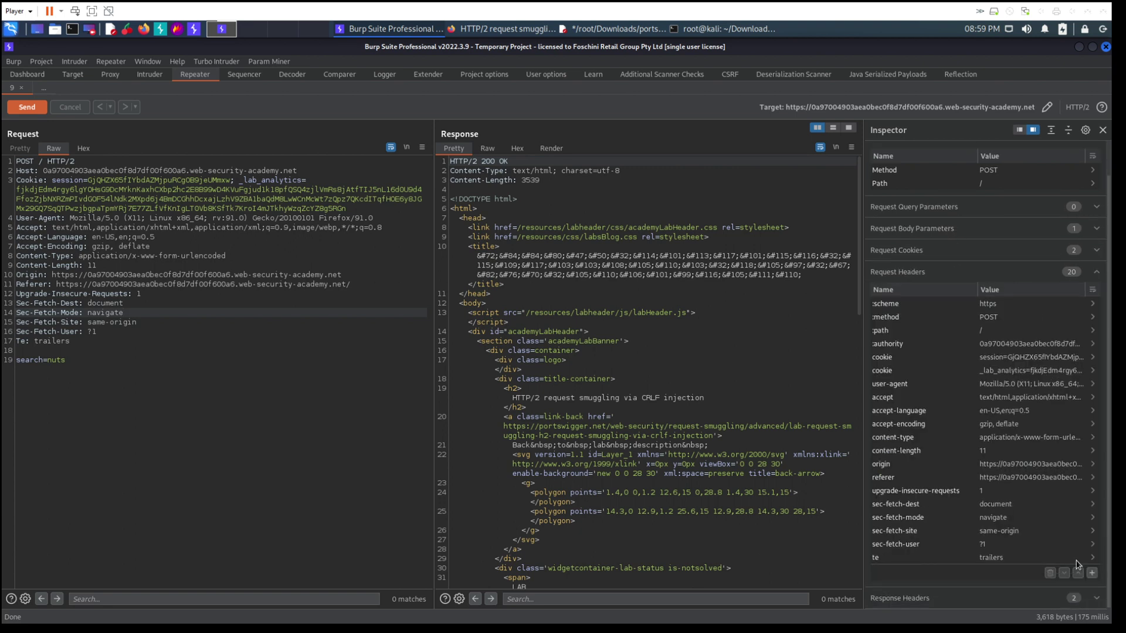
{"action": "left_click", "coordinate": [1092, 573]}
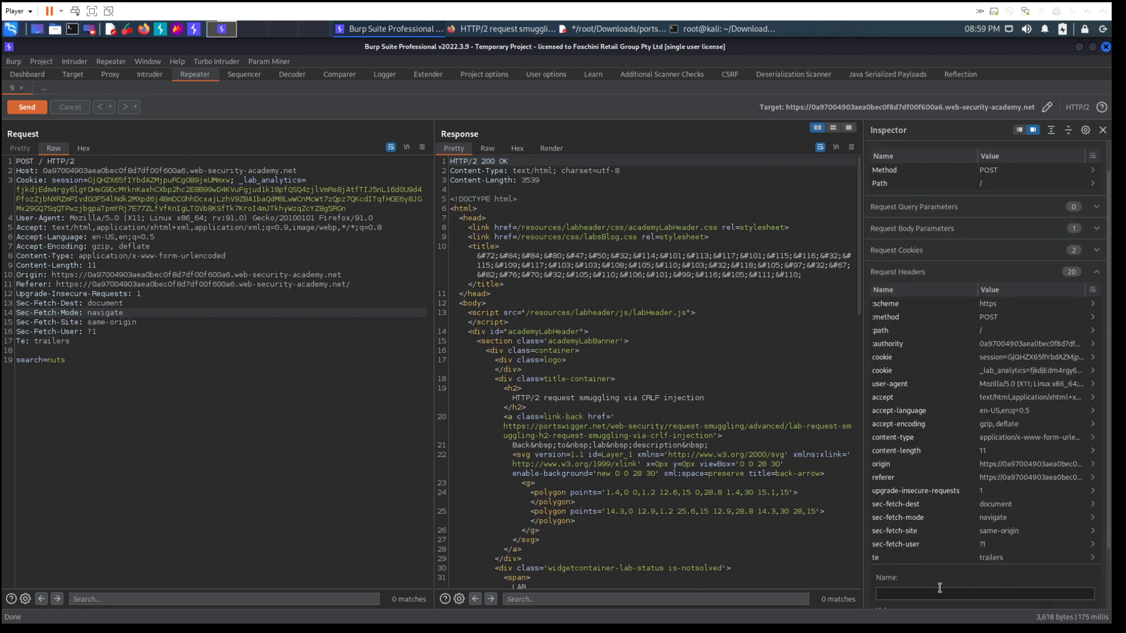
{"action": "type", "text": "foo"}
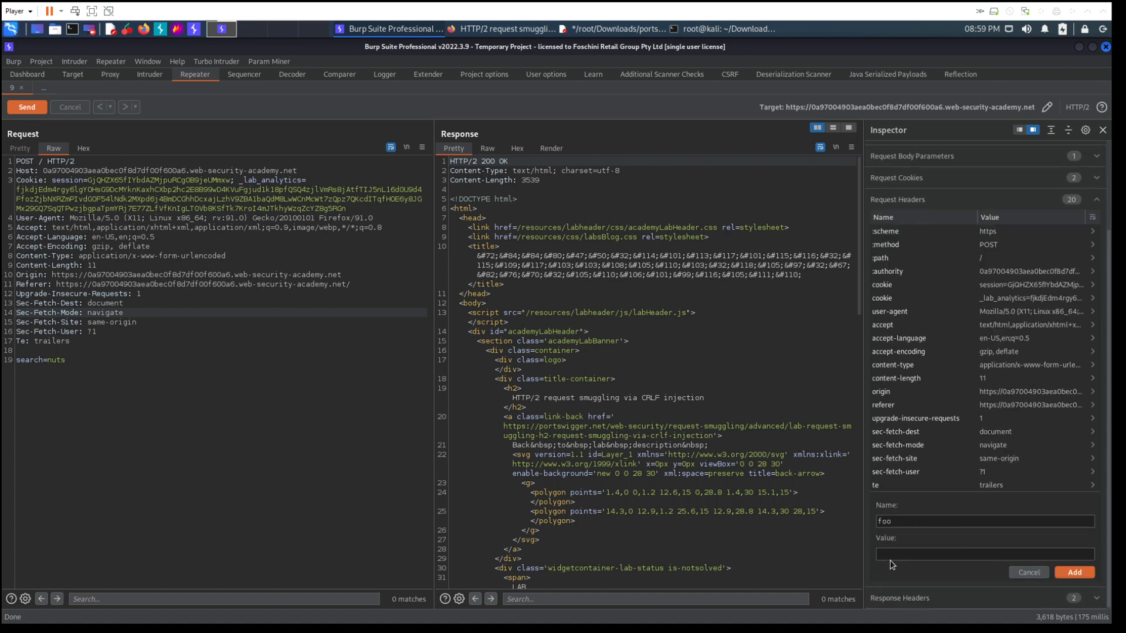
{"action": "type", "text": "bar"}
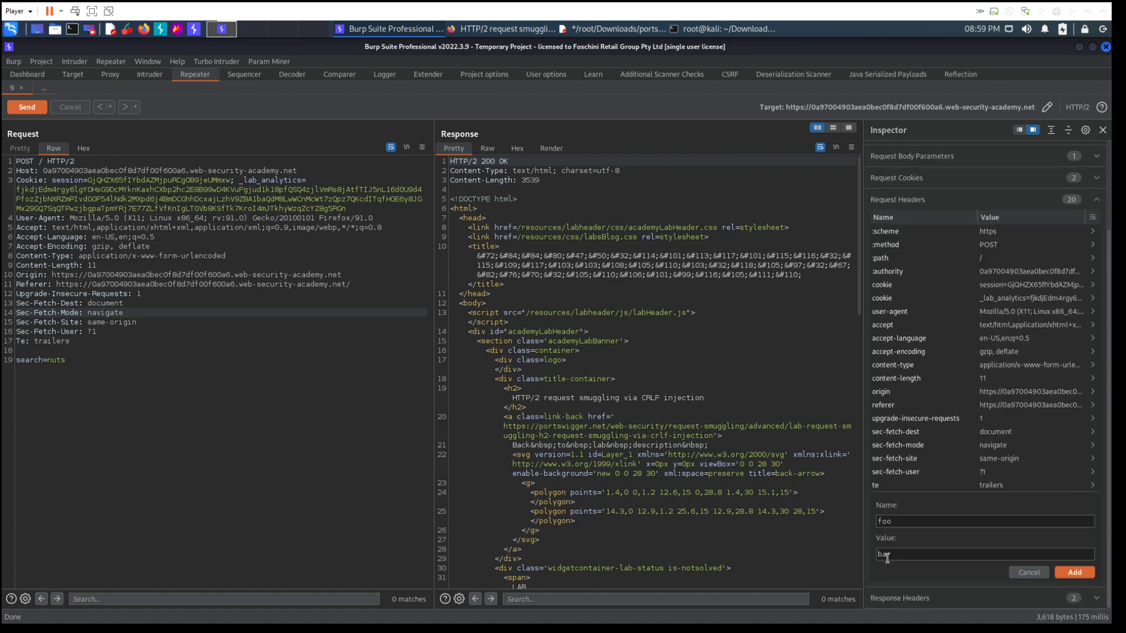
{"action": "type", "text": "\\r \\n"}
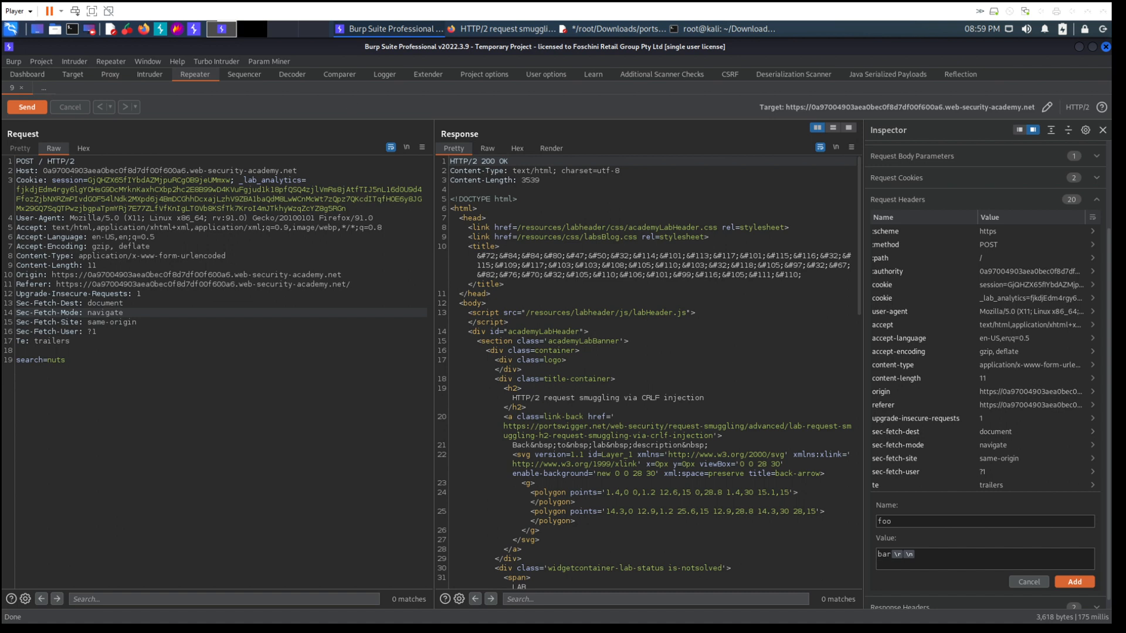
{"action": "mouse_move", "coordinate": [218, 29]}
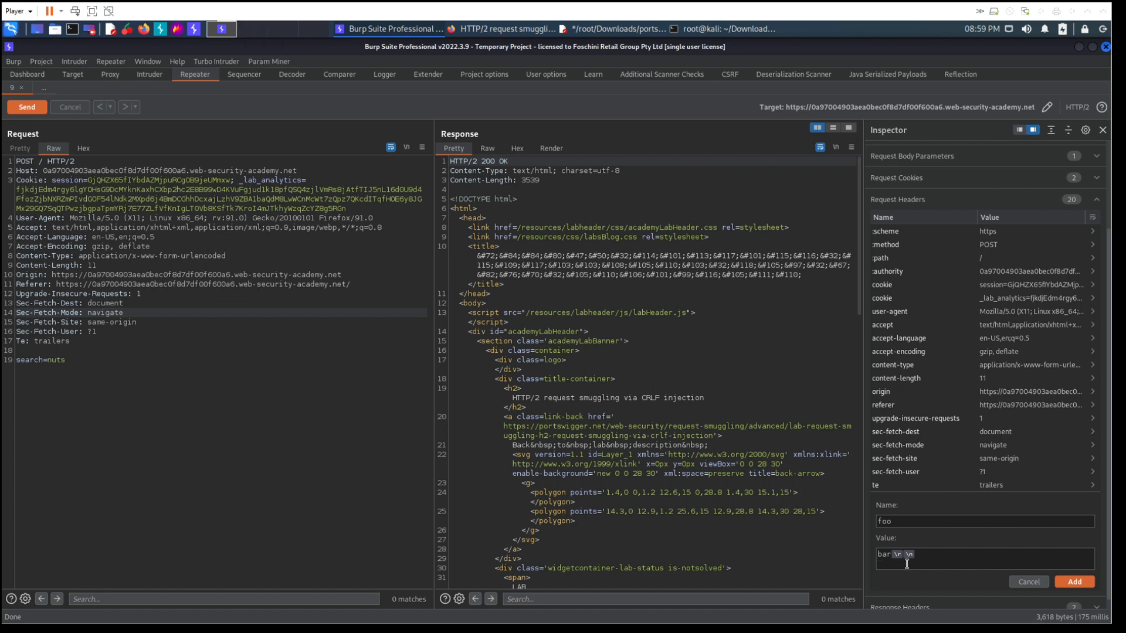
{"action": "type", "text": "Transfer-Encoding:"}
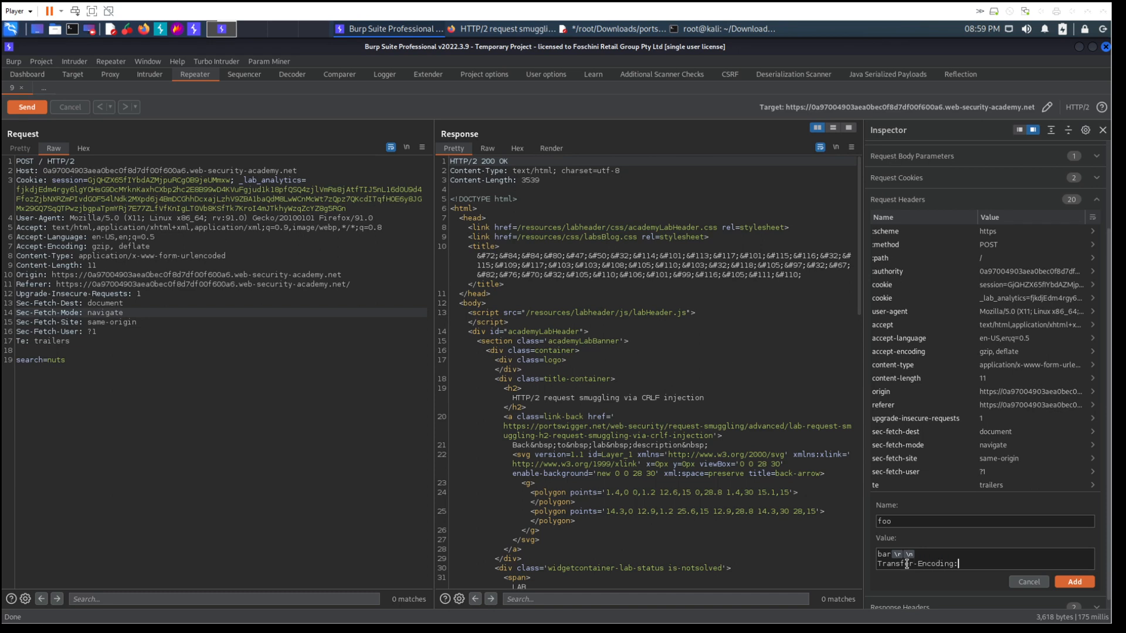
{"action": "type", "text": "chunk"}
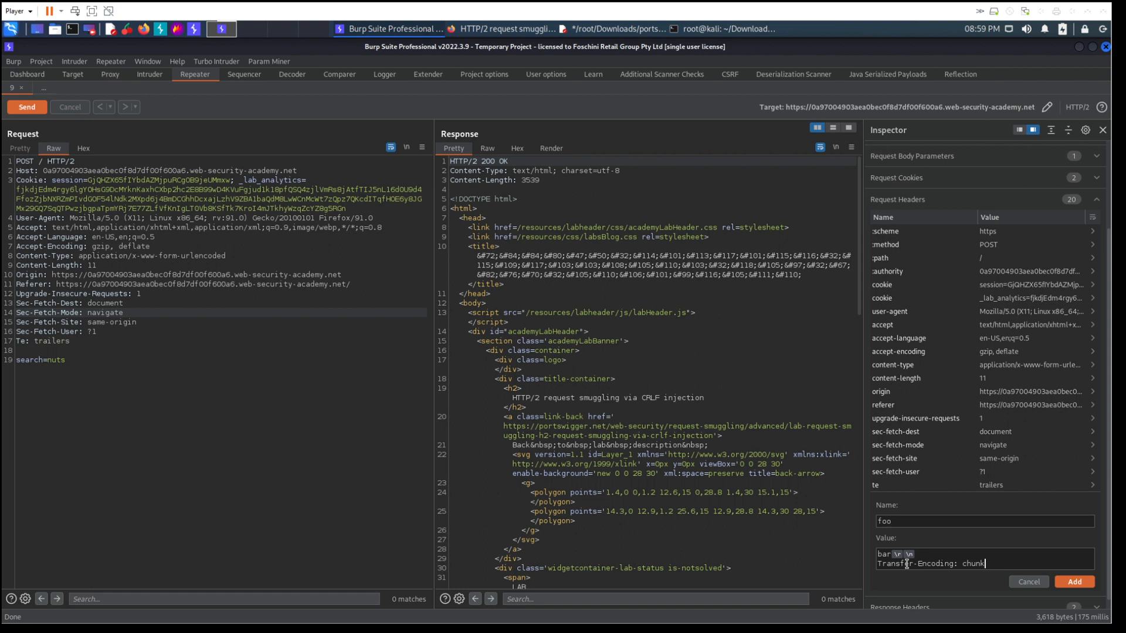
{"action": "type", "text": "ed"}
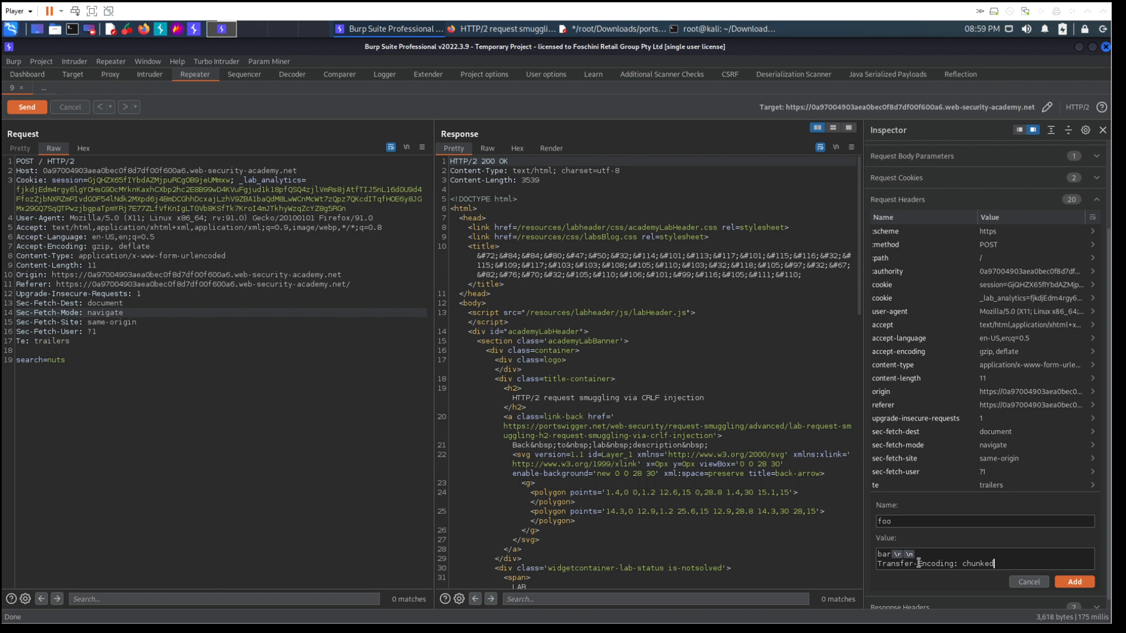
{"action": "left_click", "coordinate": [1086, 581]}
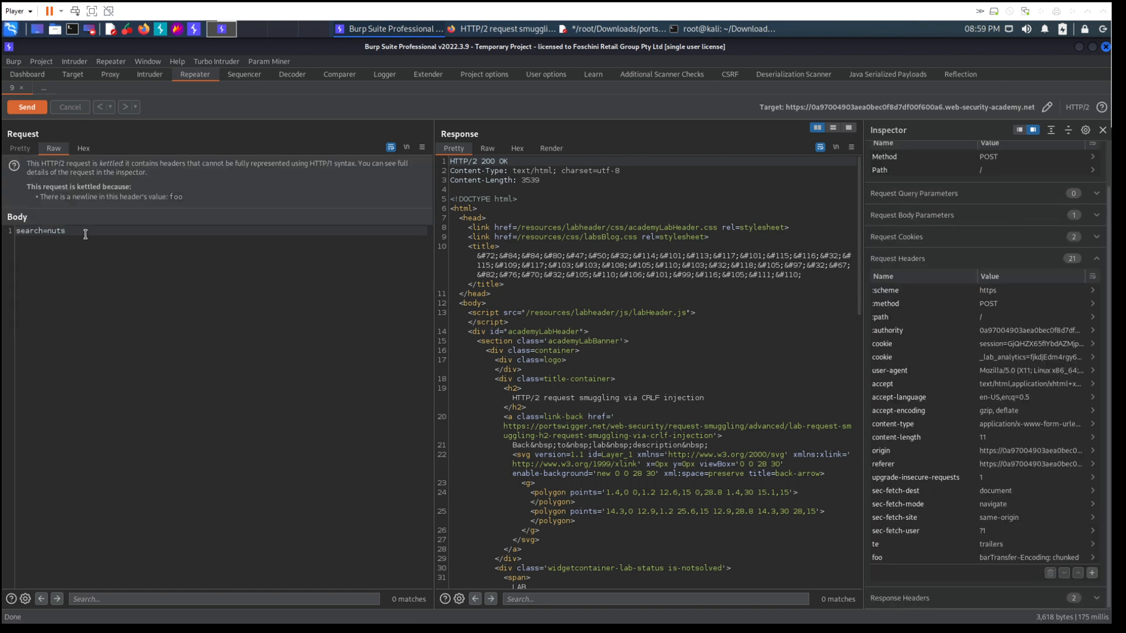
{"action": "mouse_move", "coordinate": [250, 268]}
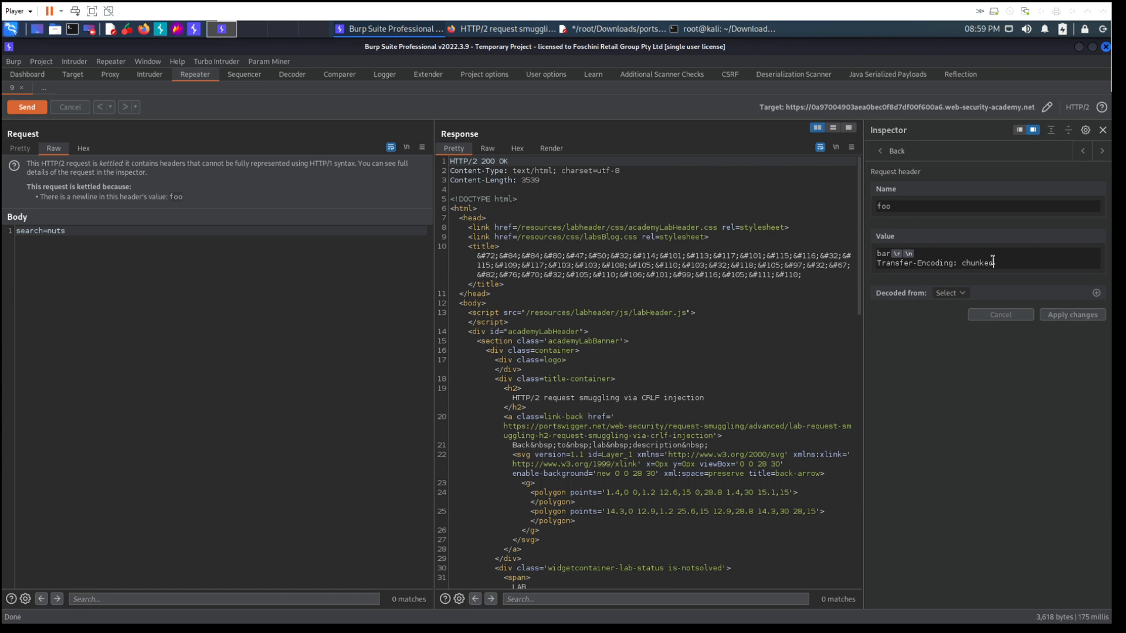
{"action": "mouse_move", "coordinate": [1111, 140]}
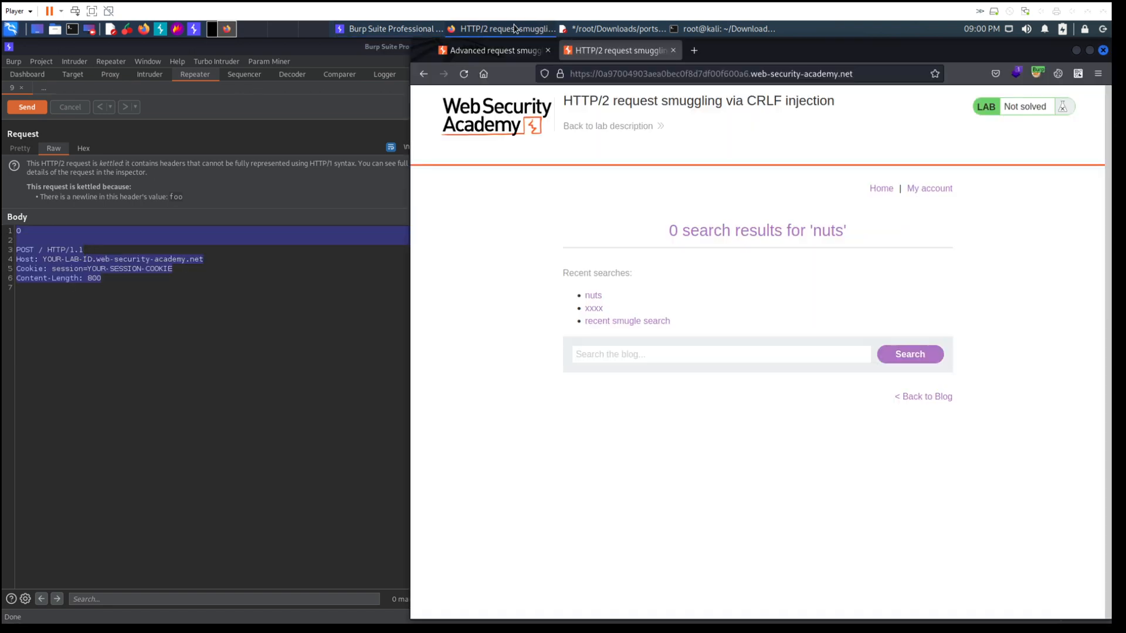
Step: Set the smuggled POST's search value to nutty and send the kettled request
{"action": "left_click", "coordinate": [217, 29]}
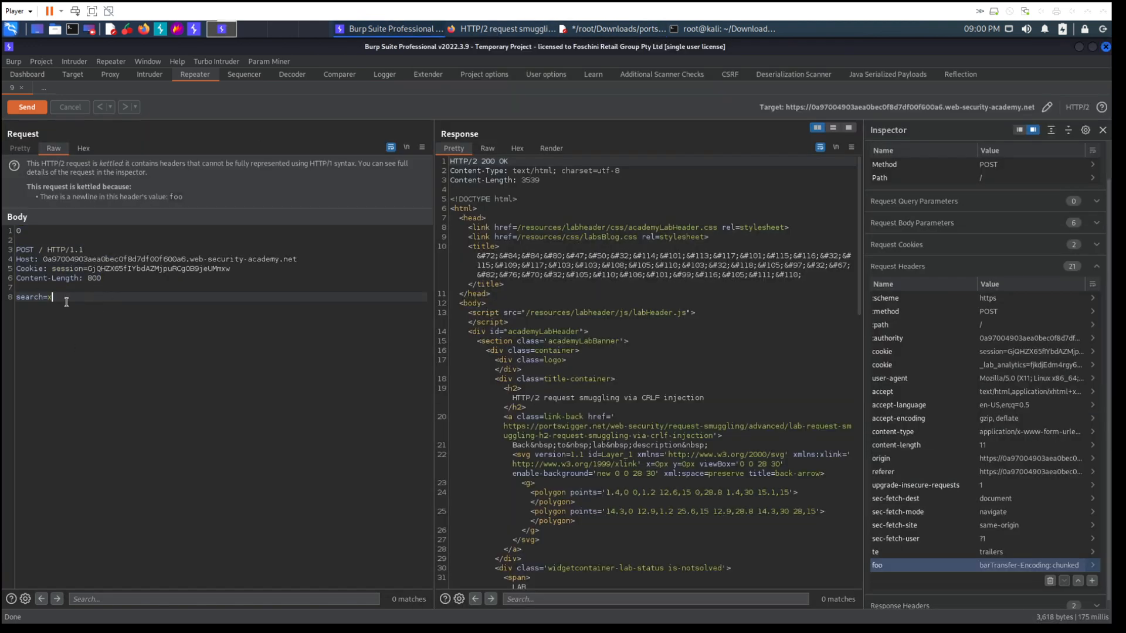
{"action": "key", "text": "Backspace"}
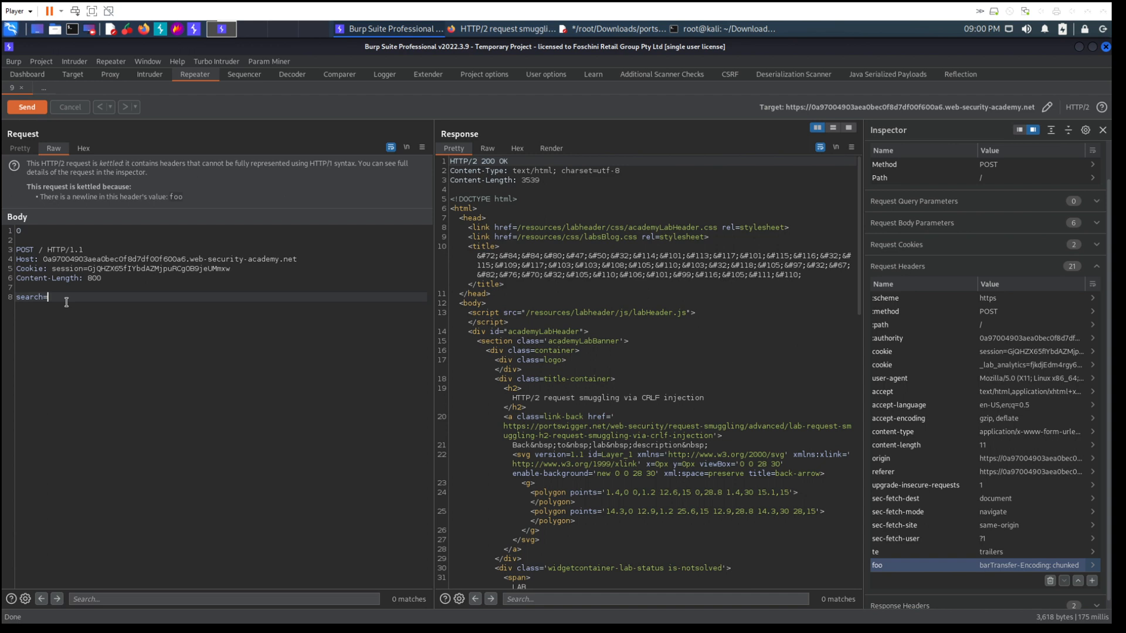
{"action": "type", "text": "nutte"}
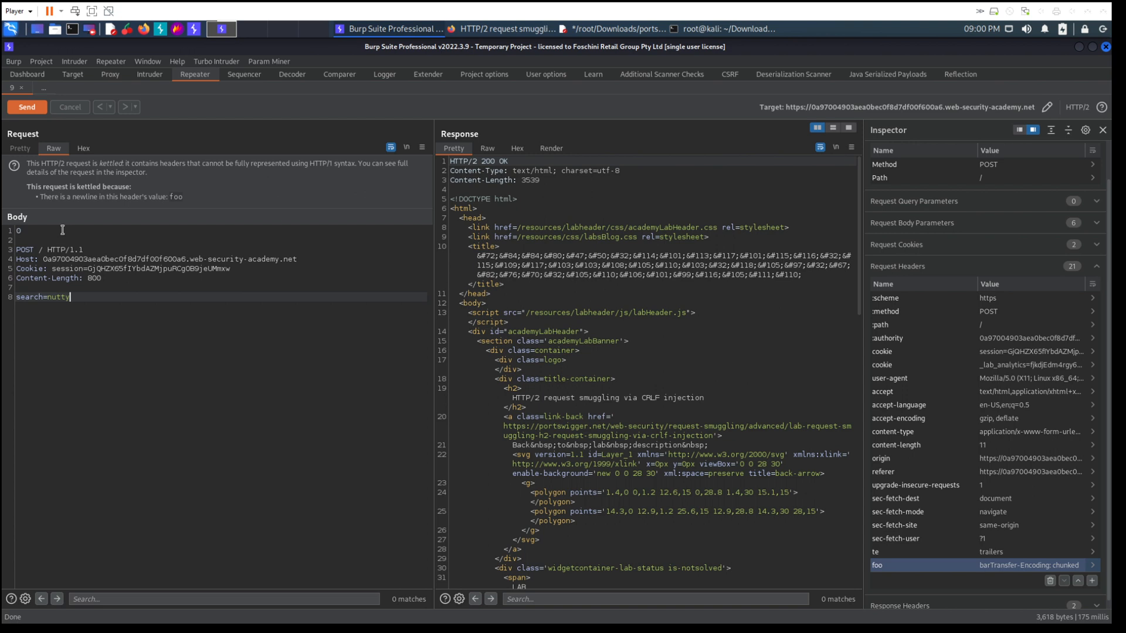
{"action": "mouse_move", "coordinate": [92, 217]}
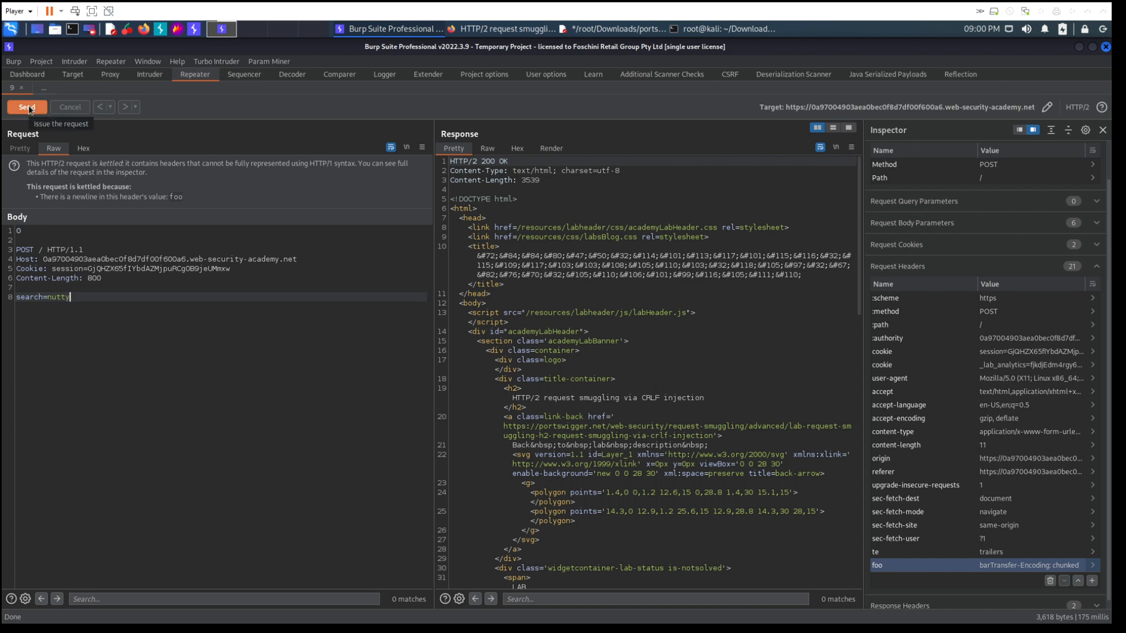
{"action": "left_click", "coordinate": [24, 107]}
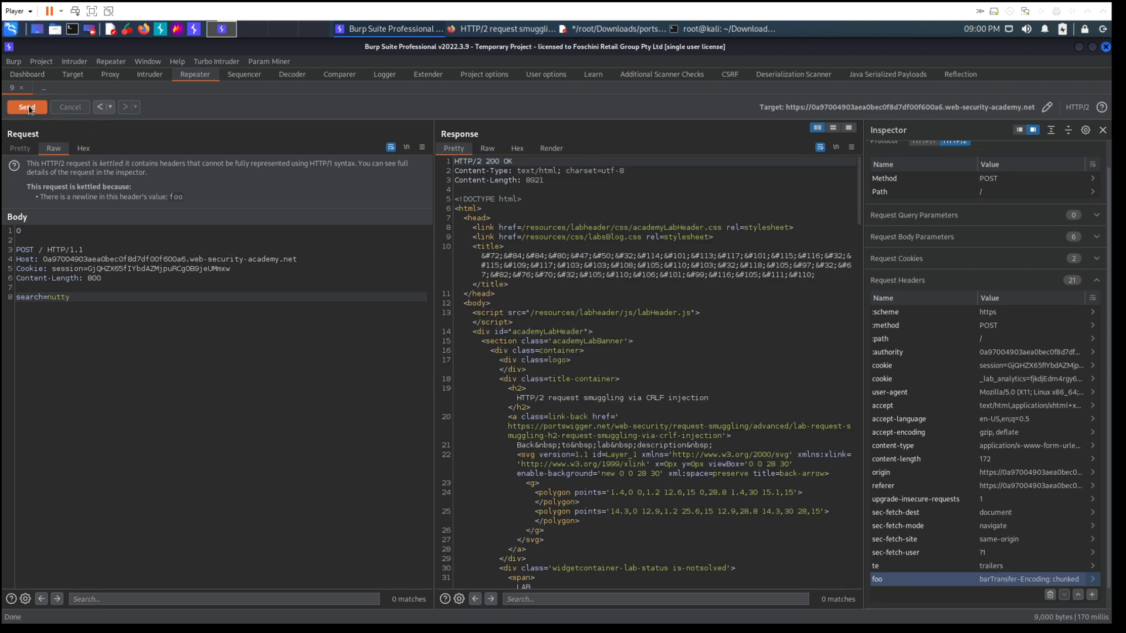
{"action": "mouse_move", "coordinate": [28, 110]}
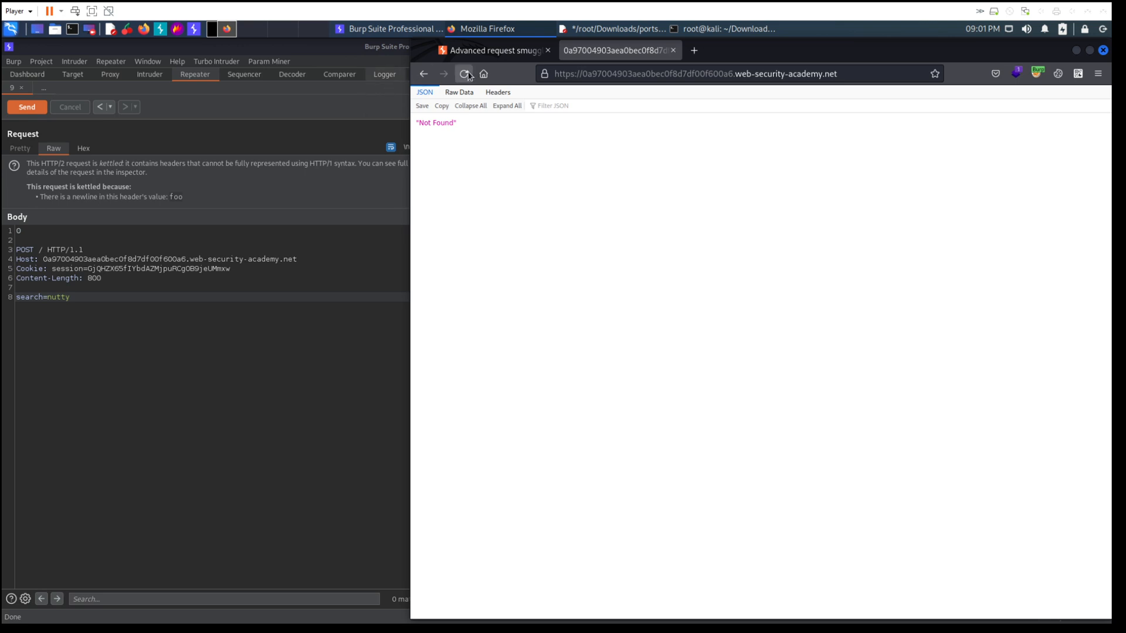
Step: Reload the lab blog to show the victim's captured request in Recent searches
{"action": "left_click", "coordinate": [464, 74]}
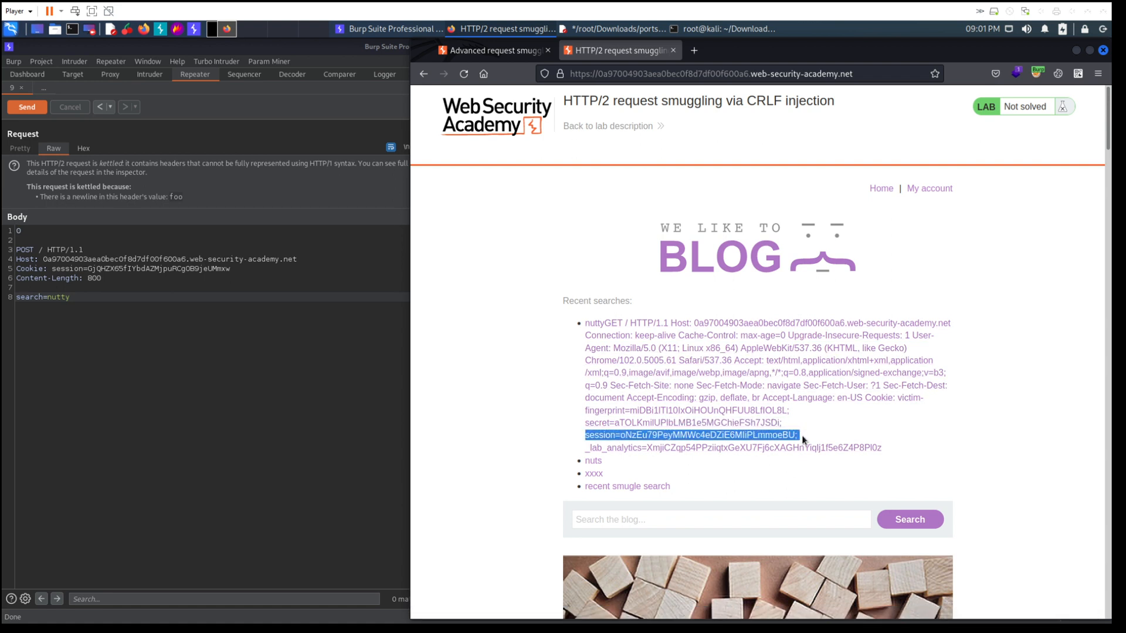
{"action": "mouse_move", "coordinate": [750, 353]}
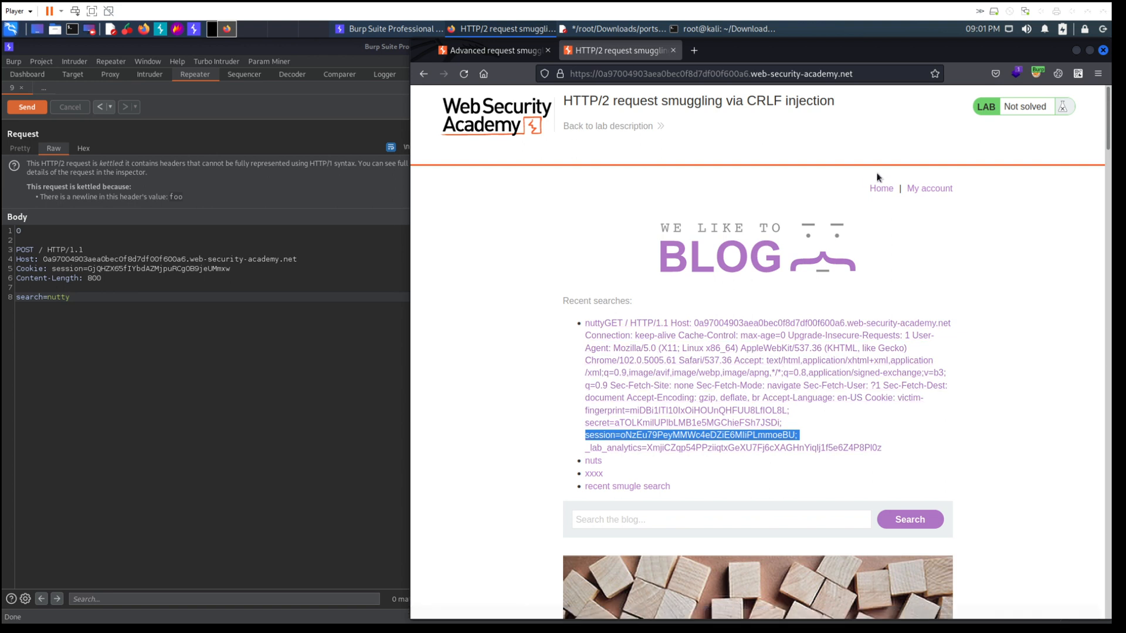
{"action": "mouse_move", "coordinate": [712, 200]}
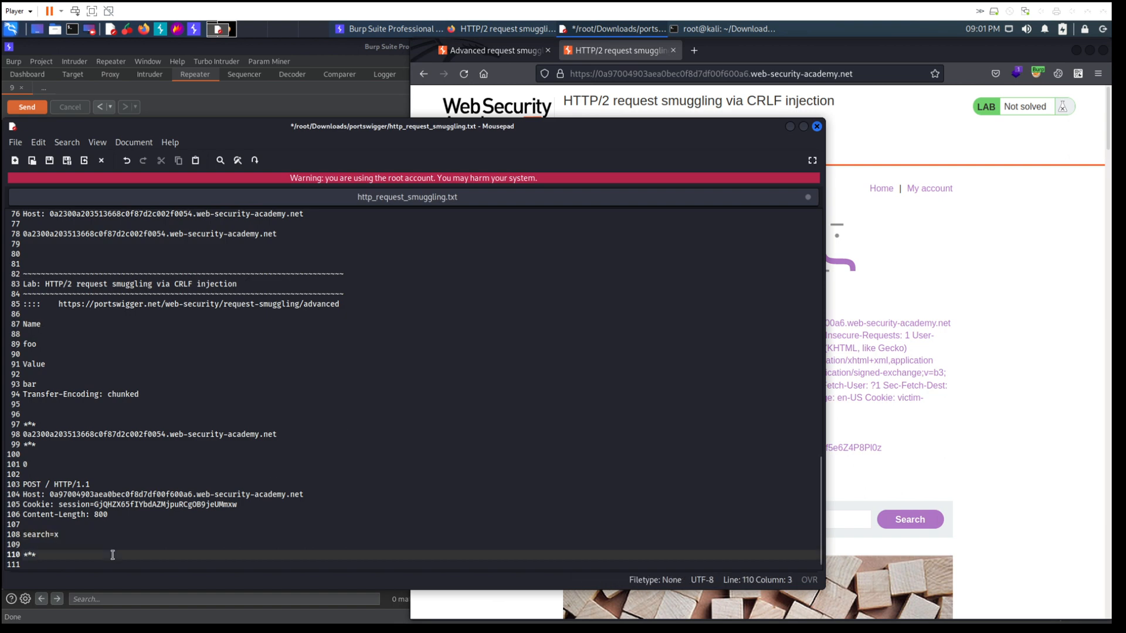
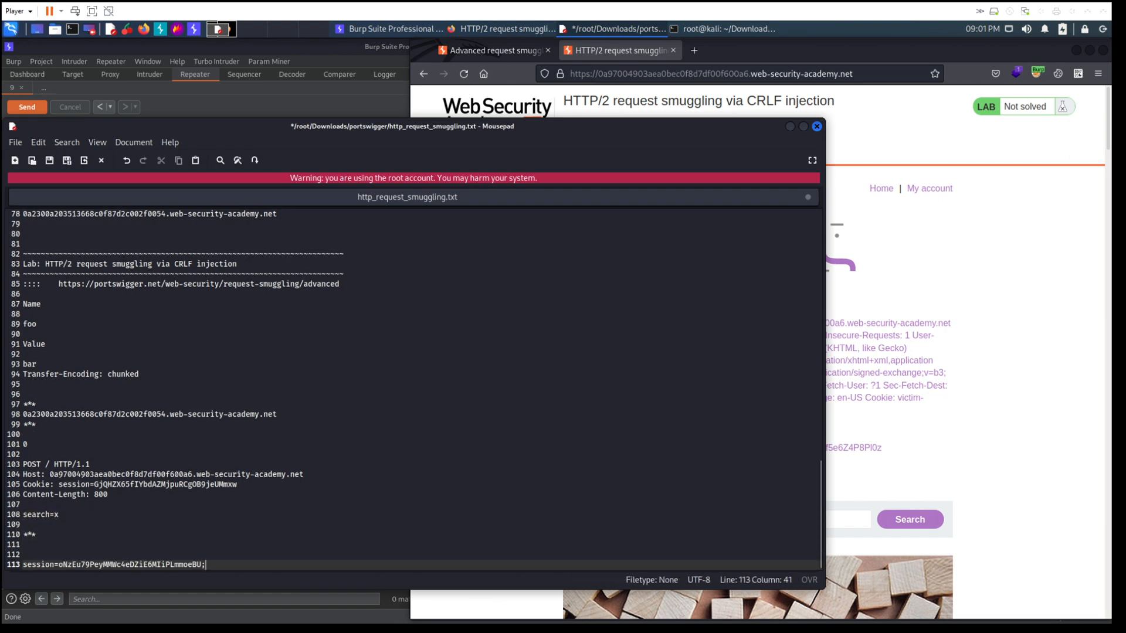
{"action": "left_click_drag", "start_coordinate": [205, 564], "coordinate": [114, 564]}
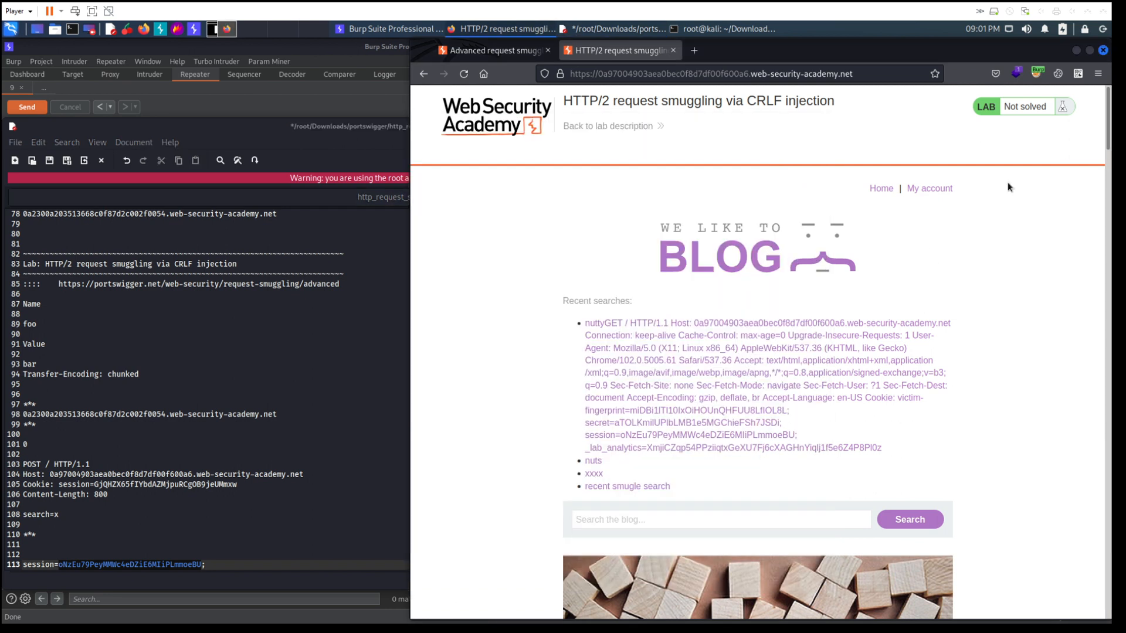
{"action": "left_click", "coordinate": [1056, 73]}
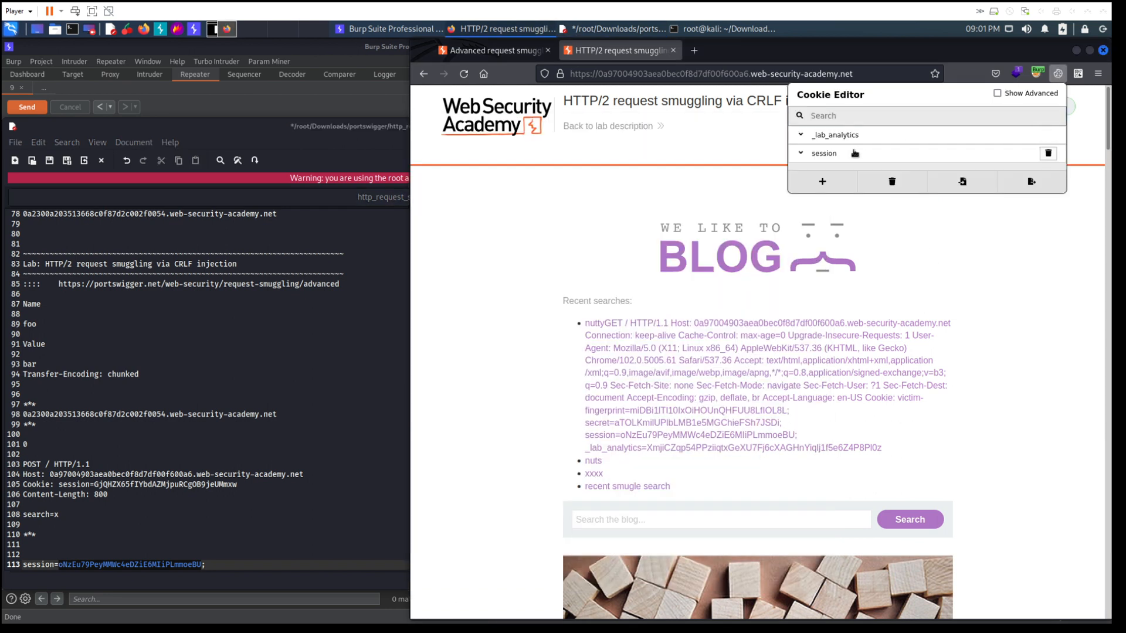
{"action": "left_click", "coordinate": [824, 153]}
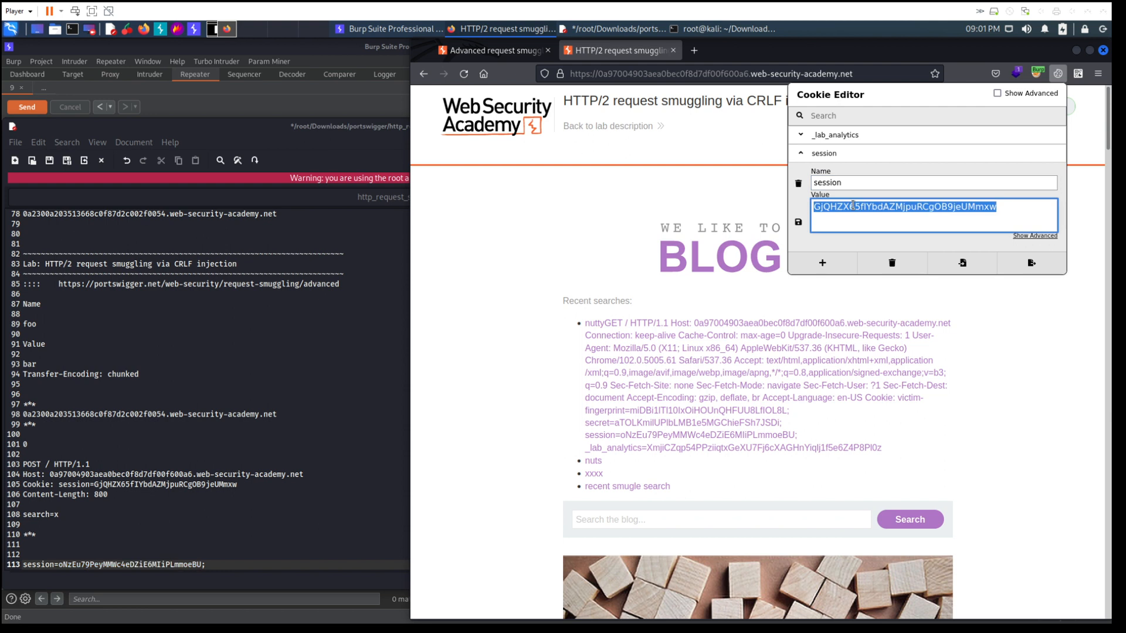
{"action": "type", "text": "oNzEu79PeyMMWc4eDZiE6MIiPLmmoeBU"}
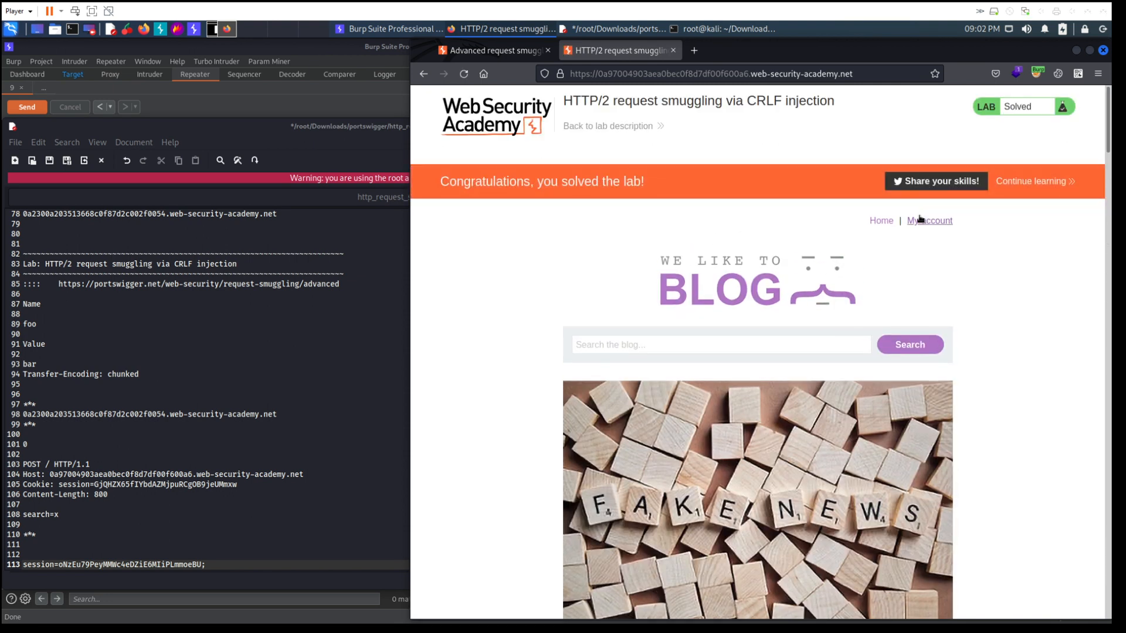
{"action": "mouse_move", "coordinate": [919, 229]}
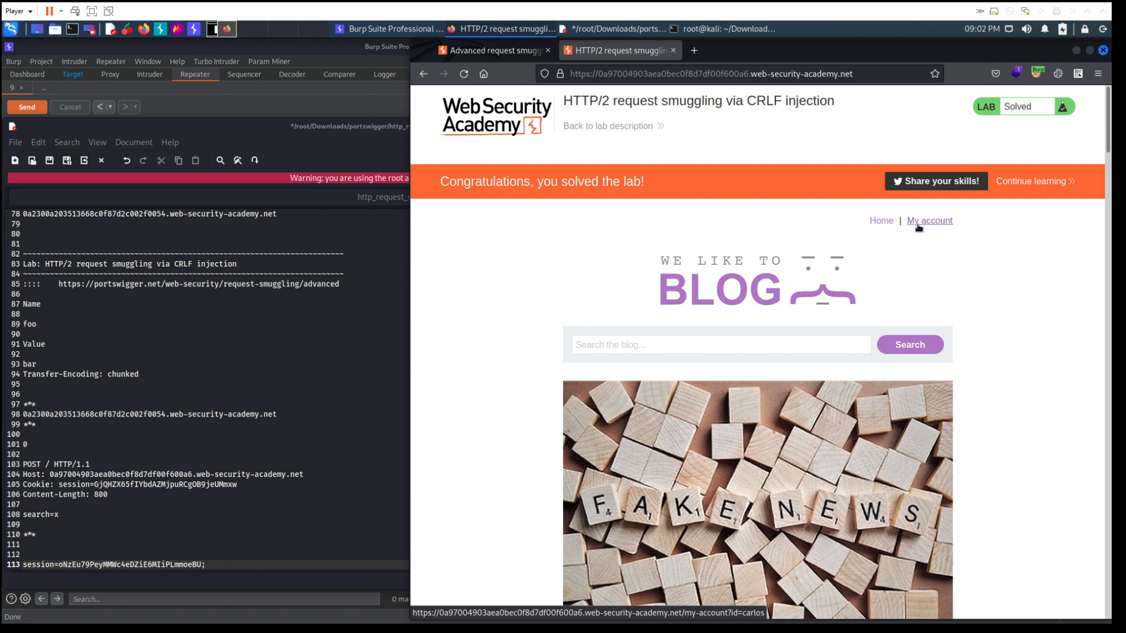
{"action": "left_click", "coordinate": [929, 220]}
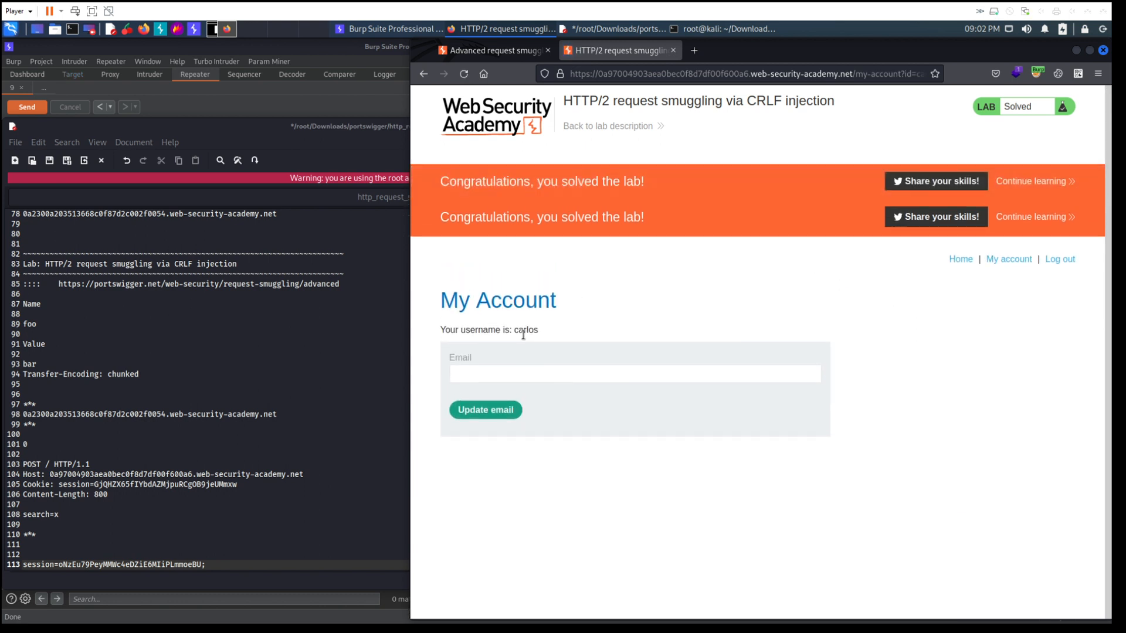
{"action": "double_click", "coordinate": [527, 330]}
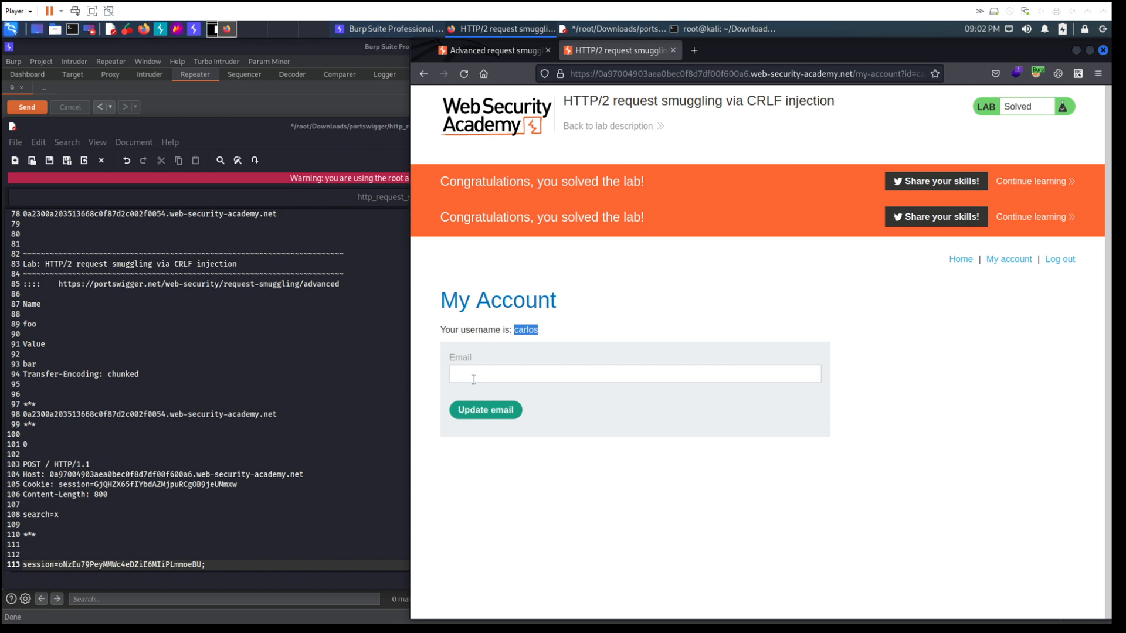